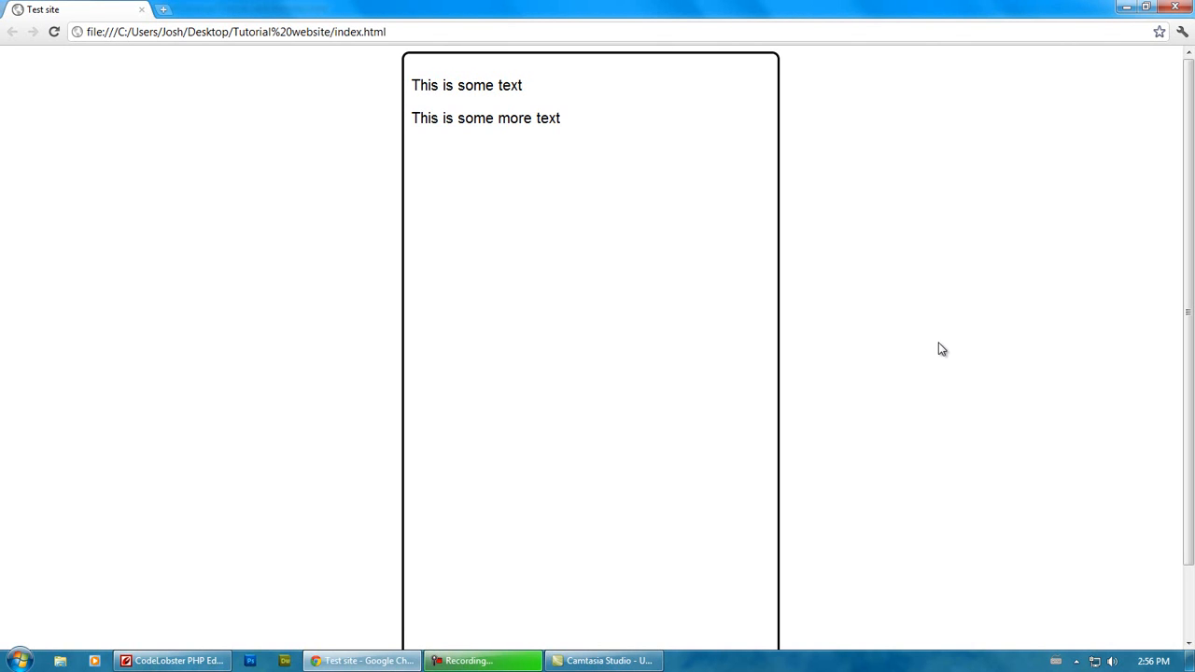
mouse_move(930, 316)
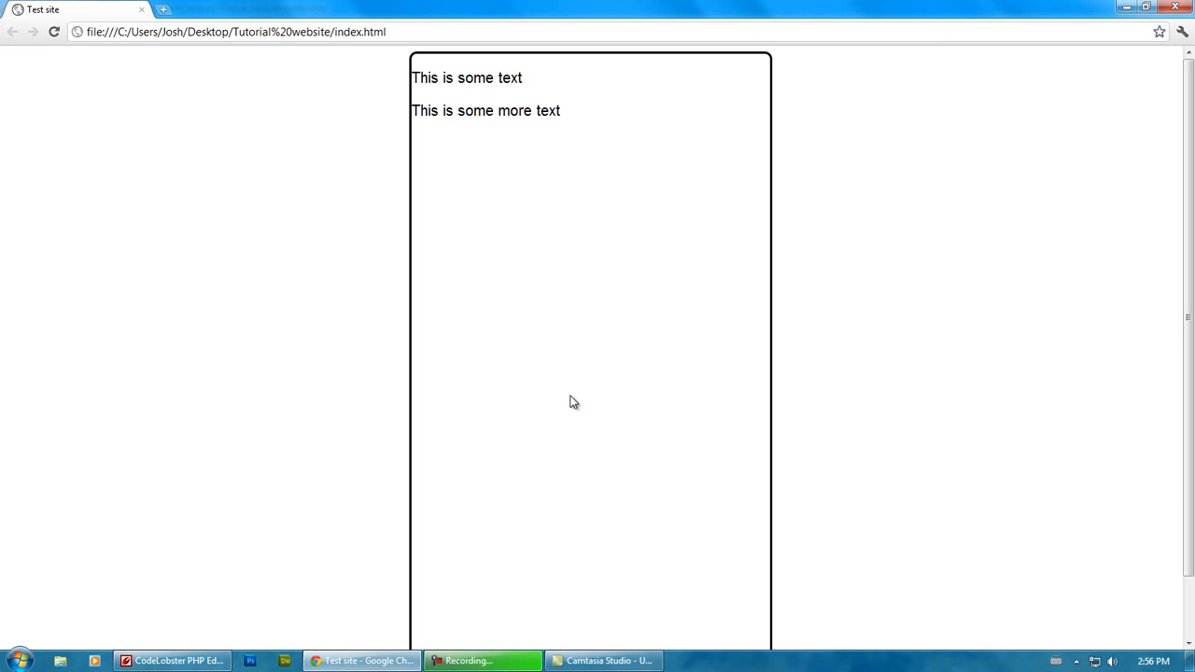
mouse_move(173, 659)
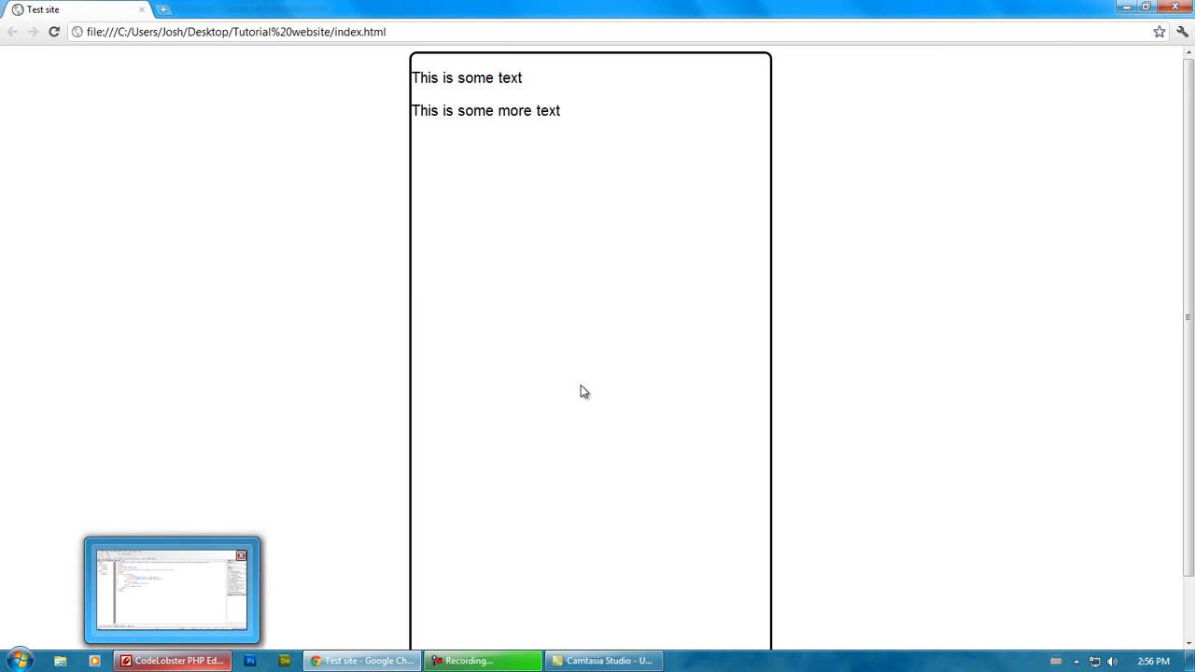
Step: Change the #wrap margin from auto to 60px and preview it in Chrome
left_click(171, 590)
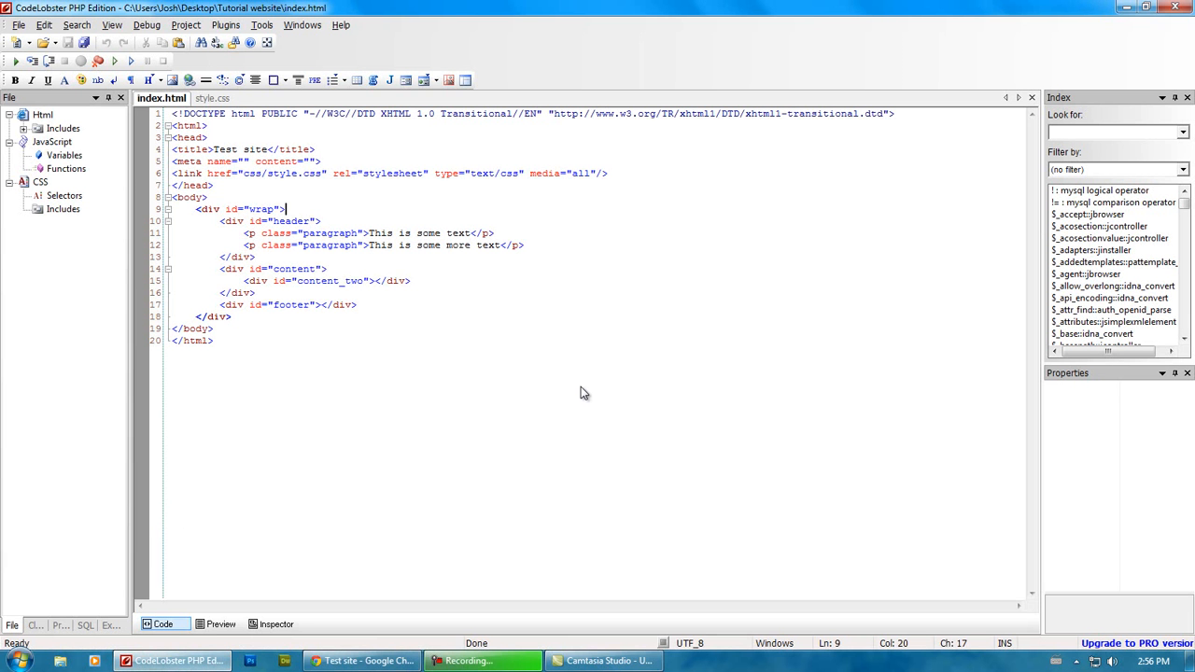
left_click(210, 97)
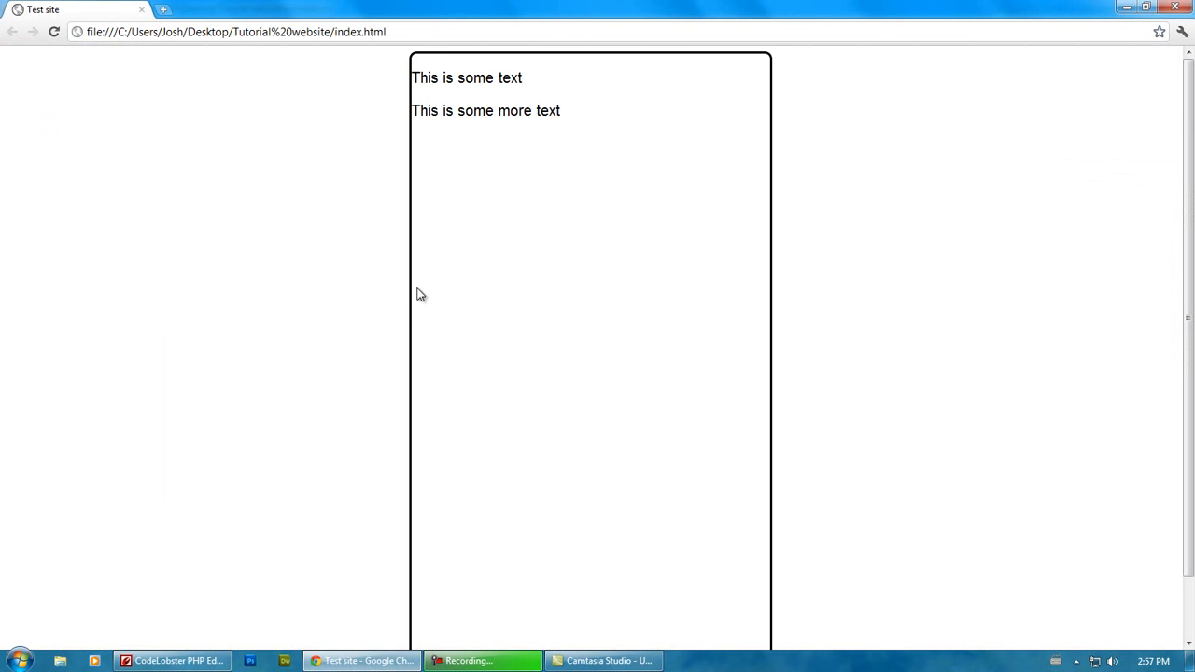
mouse_move(408, 290)
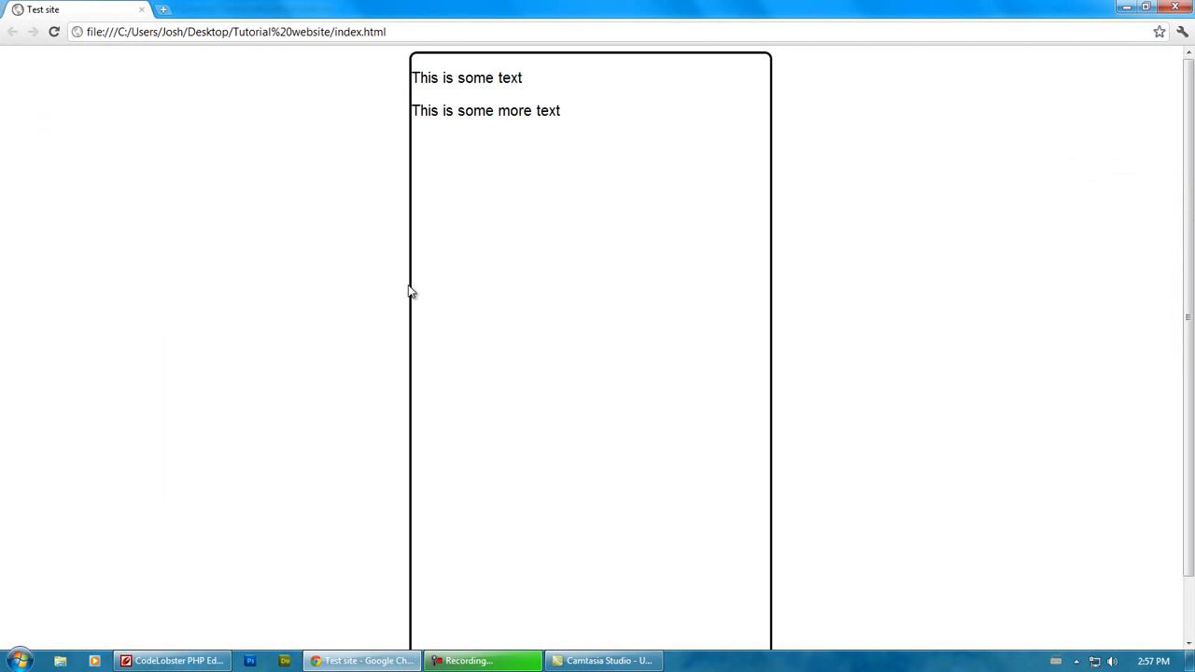
mouse_move(402, 252)
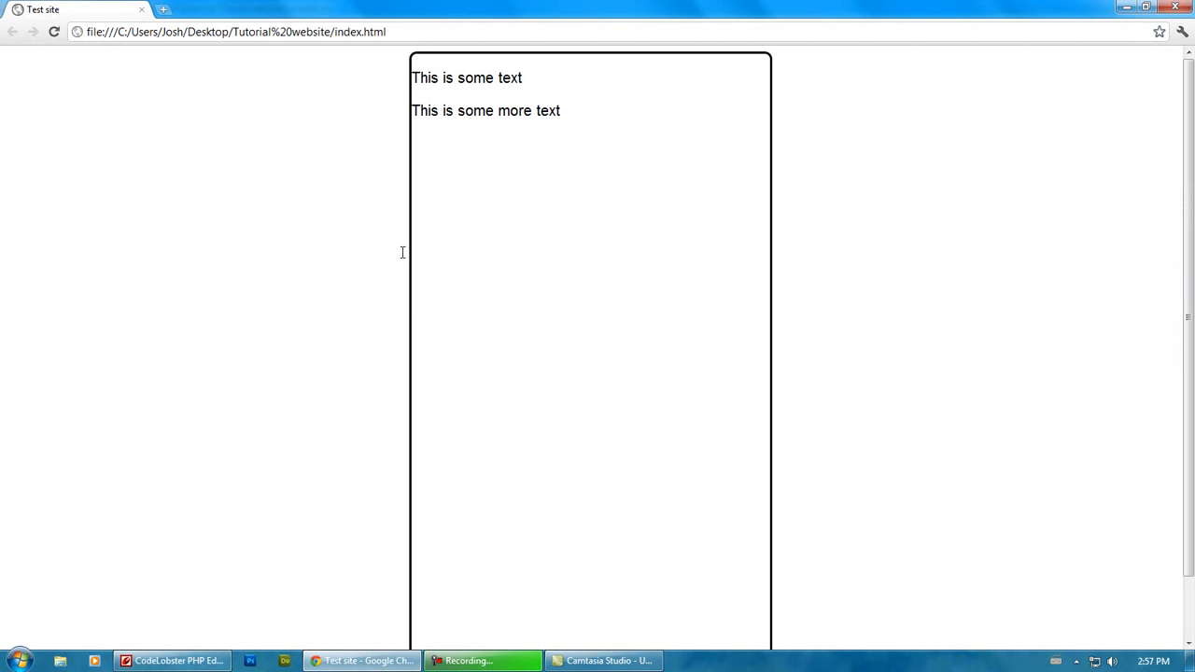
left_click(178, 661)
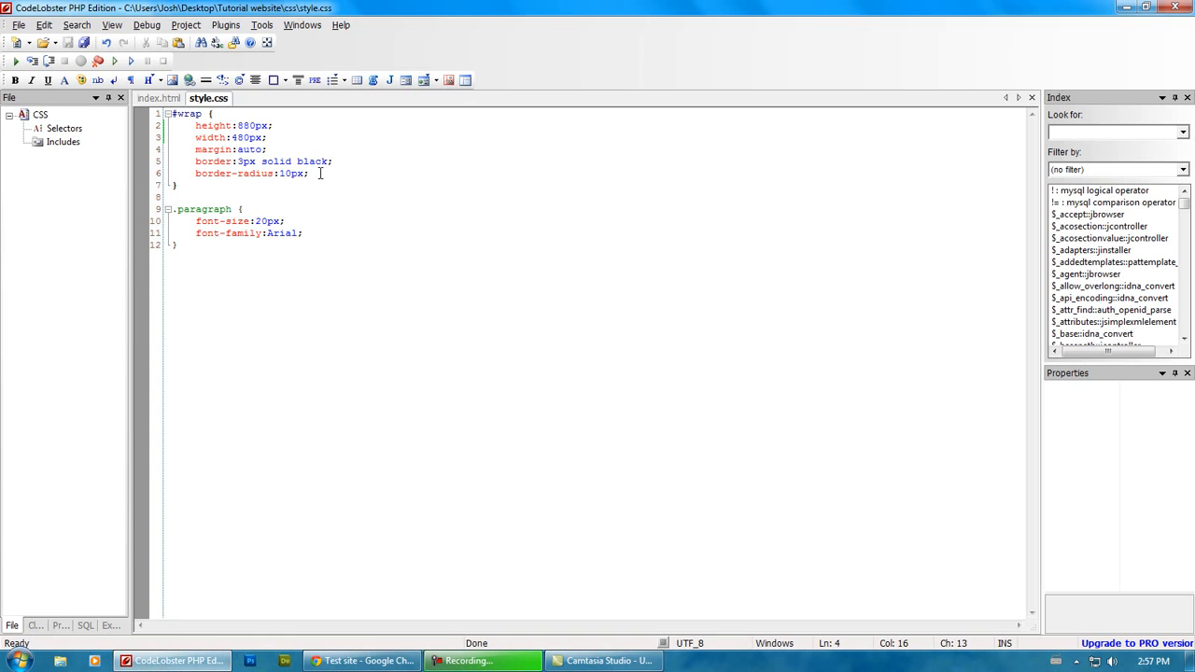
double_click(249, 149)
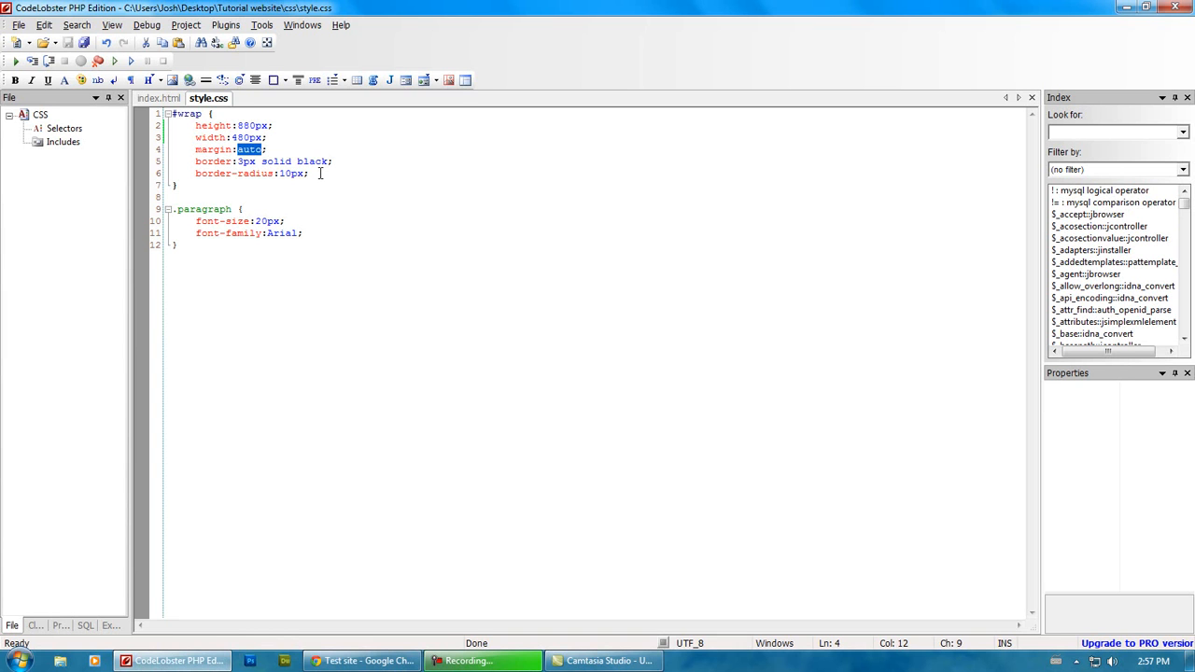
type("60px")
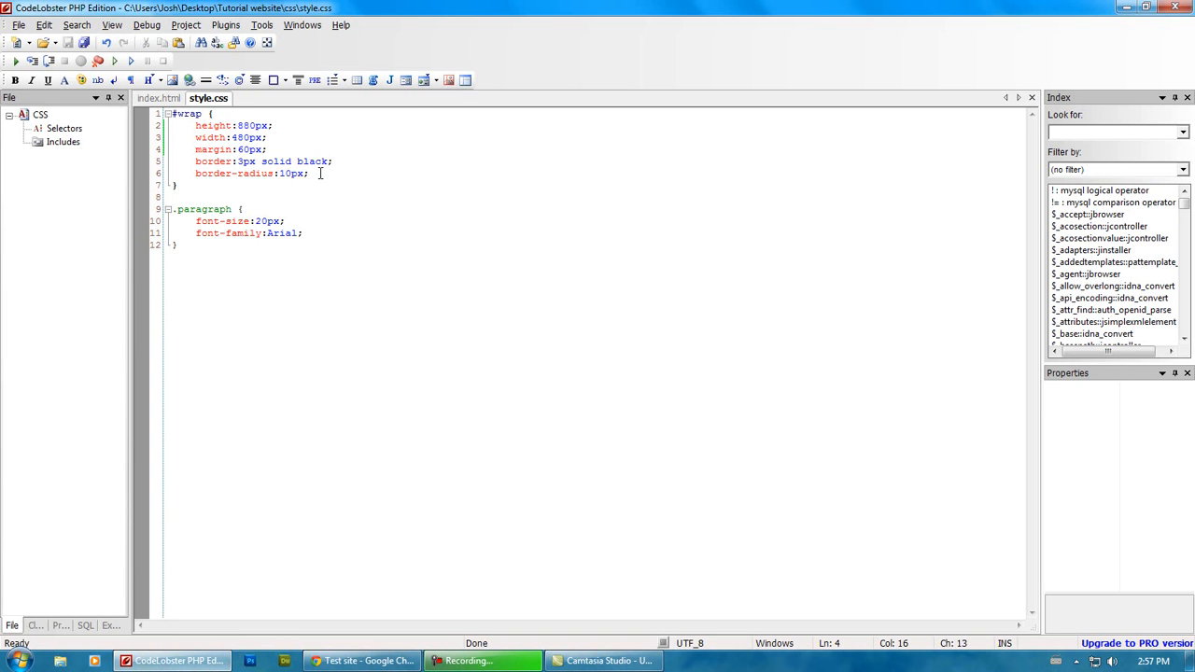
left_click(362, 661)
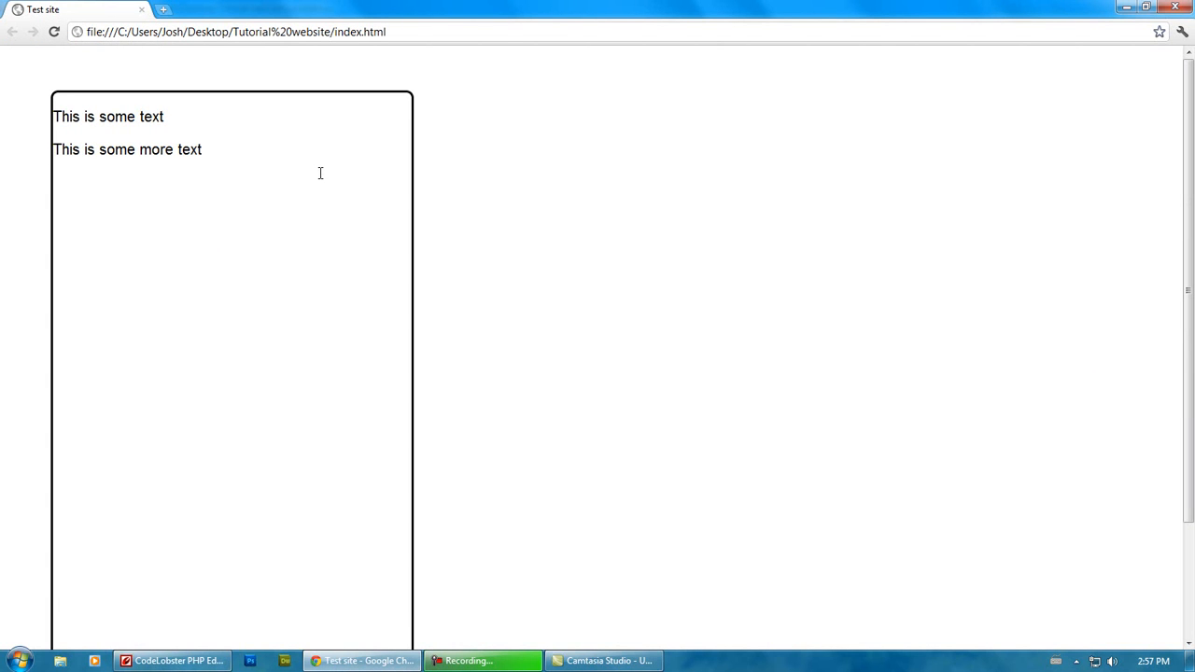
mouse_move(320, 150)
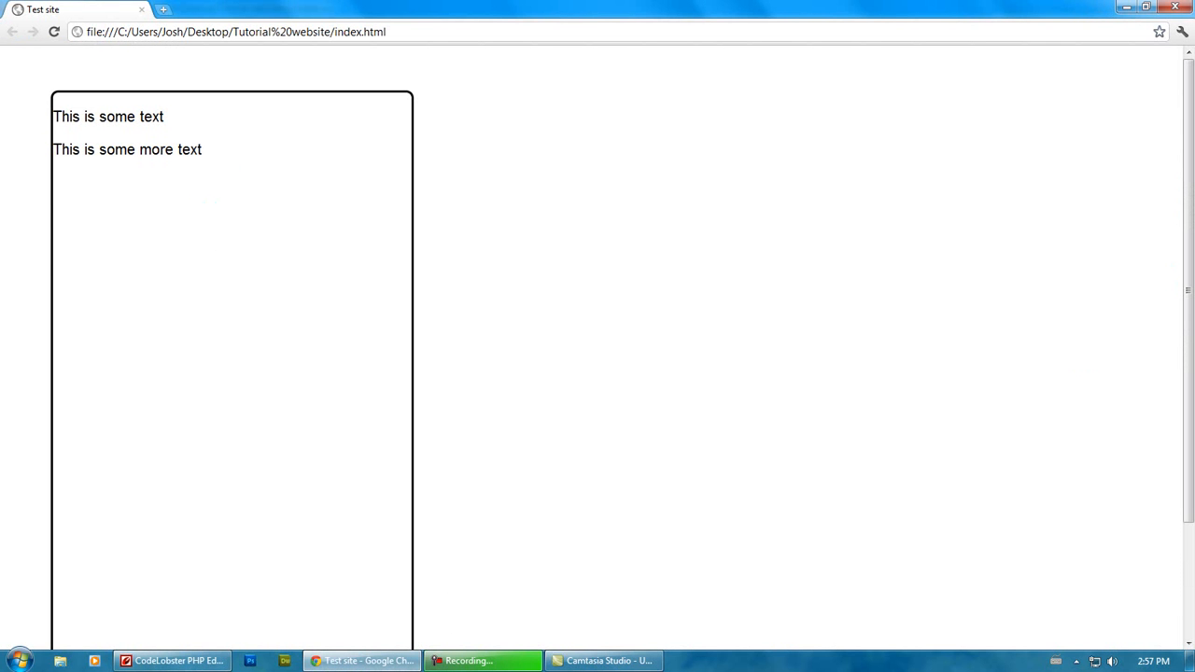
mouse_move(274, 196)
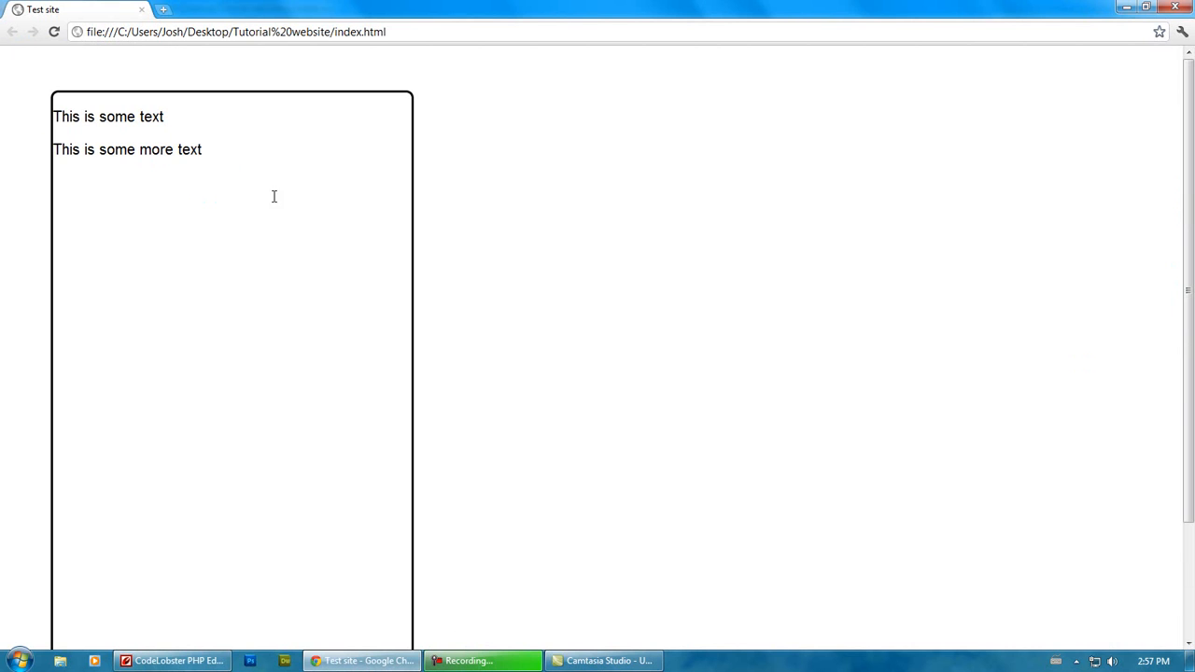
Step: Restore the #wrap margin to auto and confirm the box is centred in Chrome
left_click(171, 660)
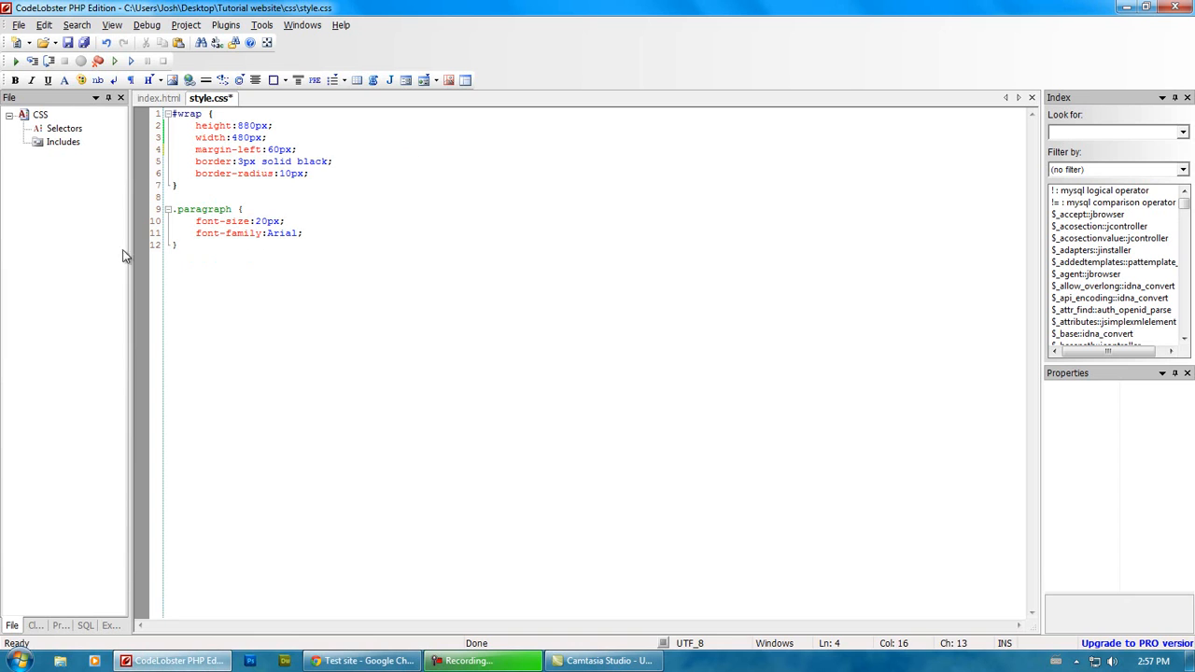
left_click(361, 661)
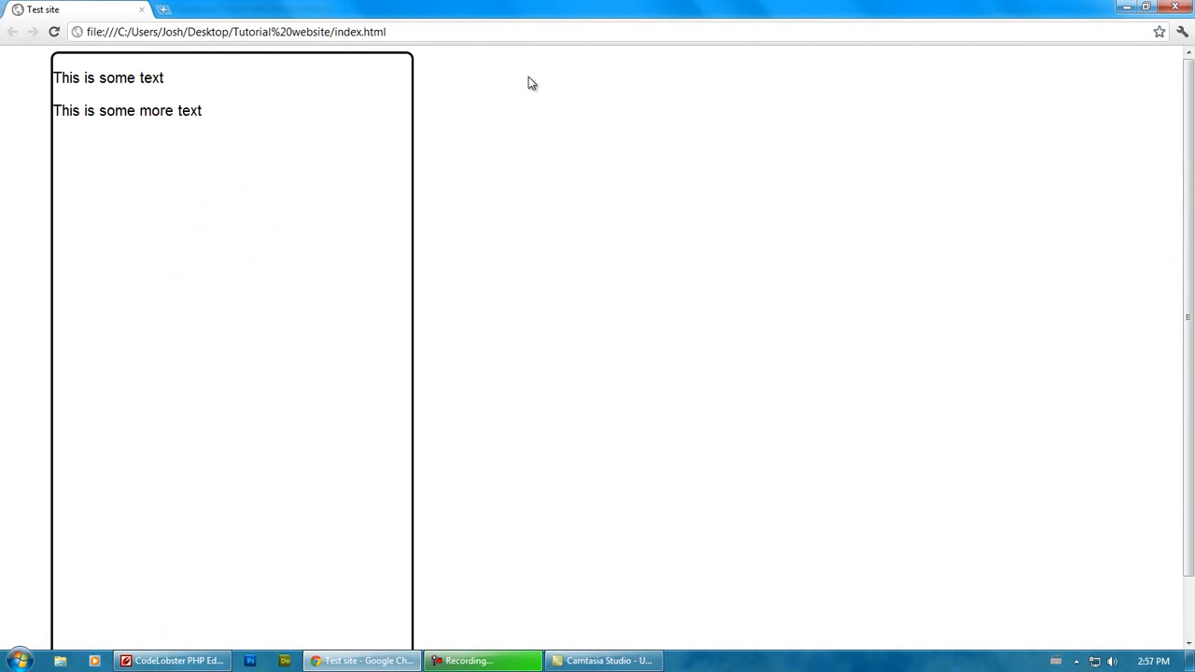
left_click(172, 660)
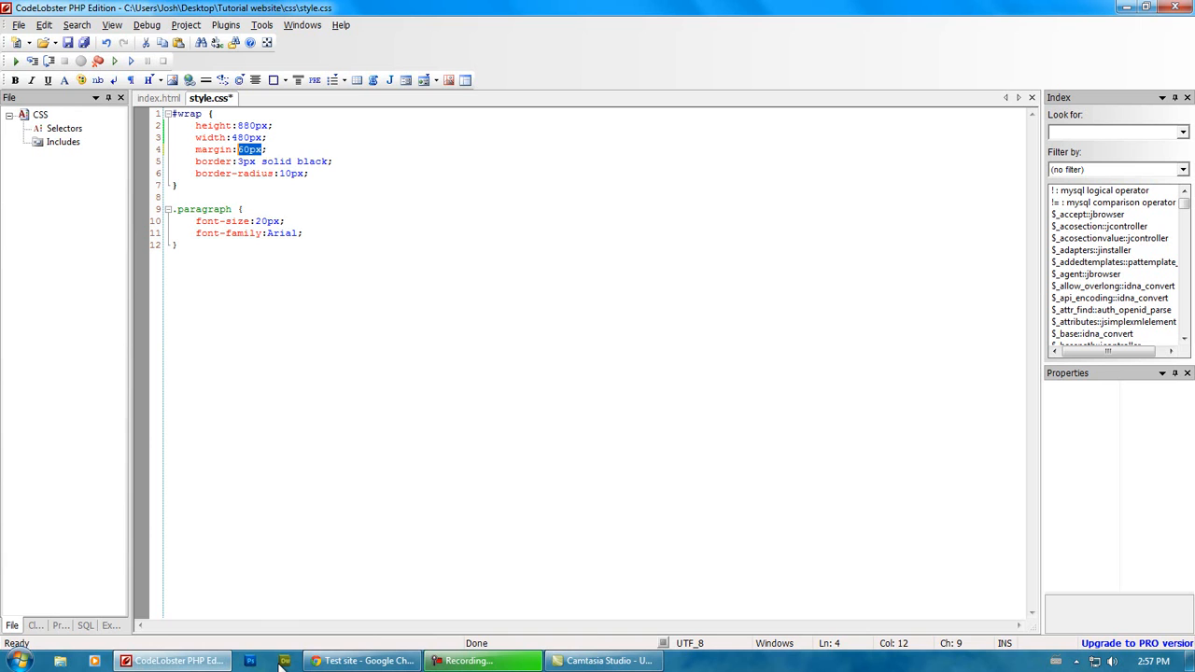
type("auto")
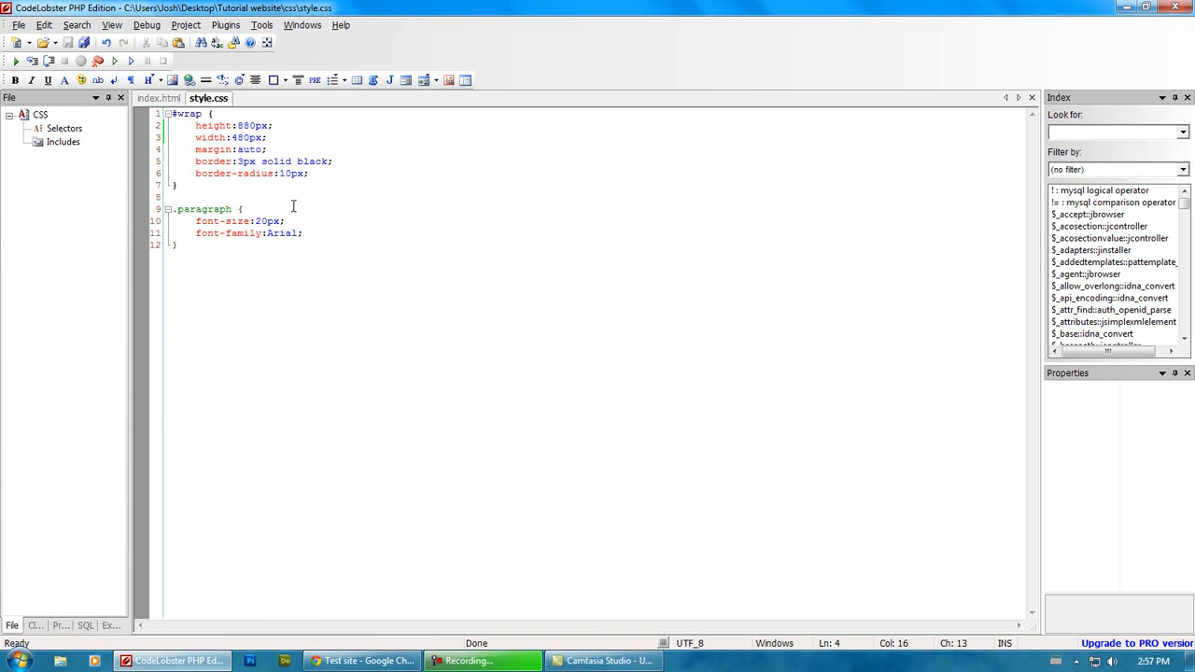
left_click(362, 660)
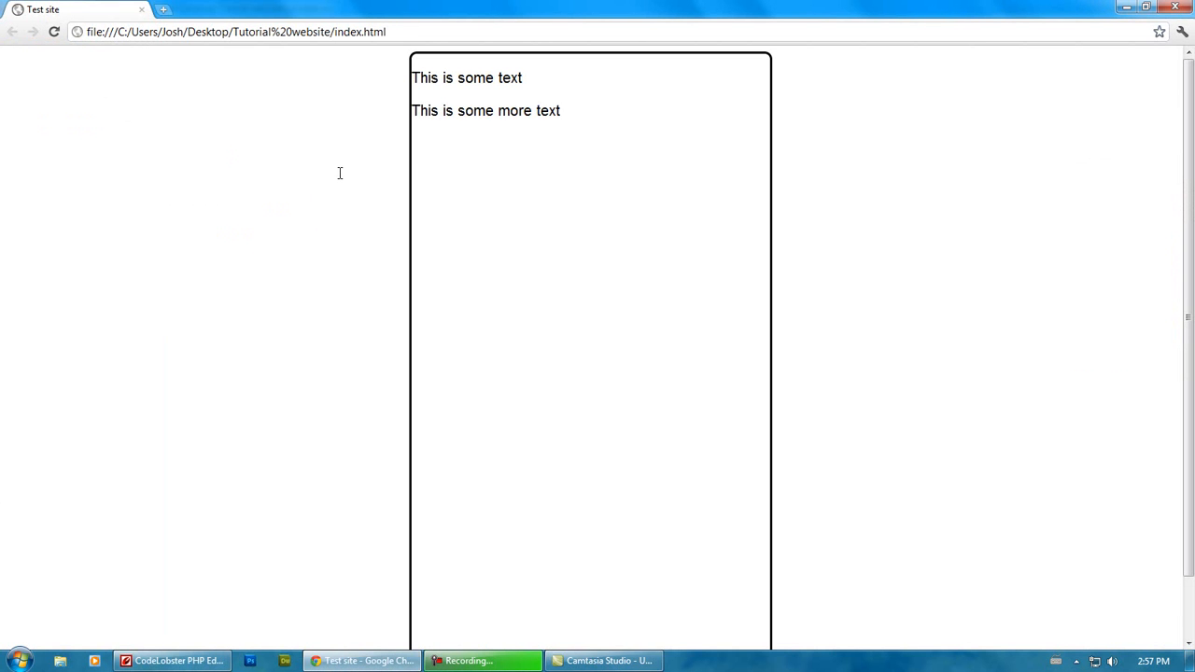
mouse_move(345, 178)
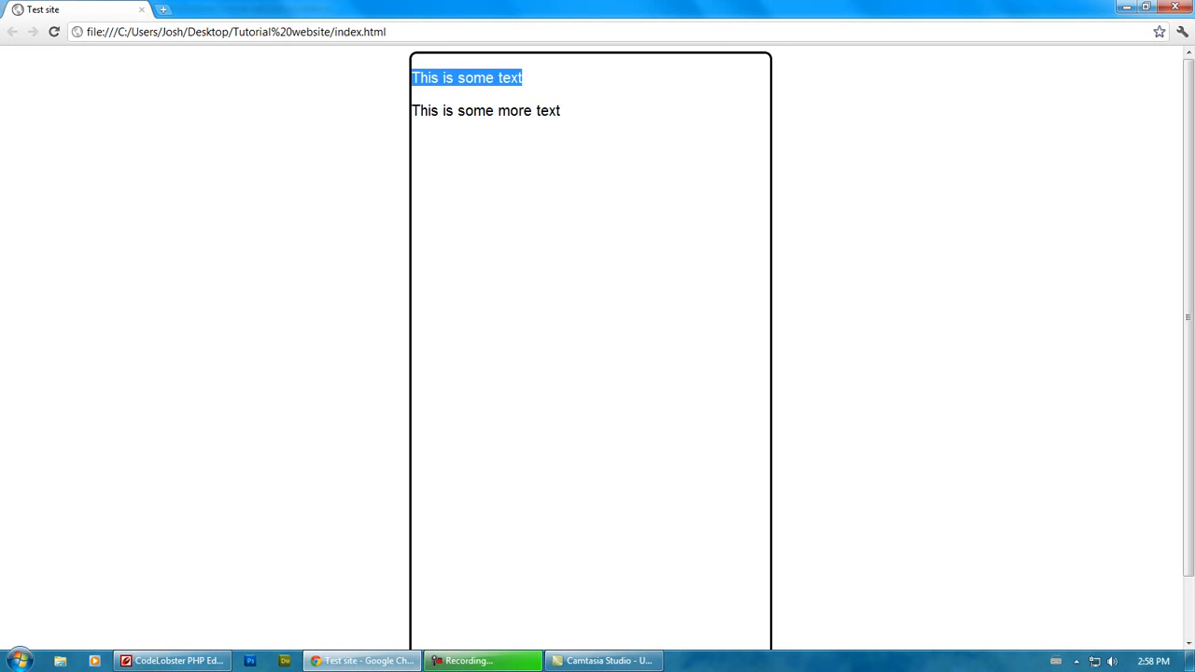
left_click(54, 32)
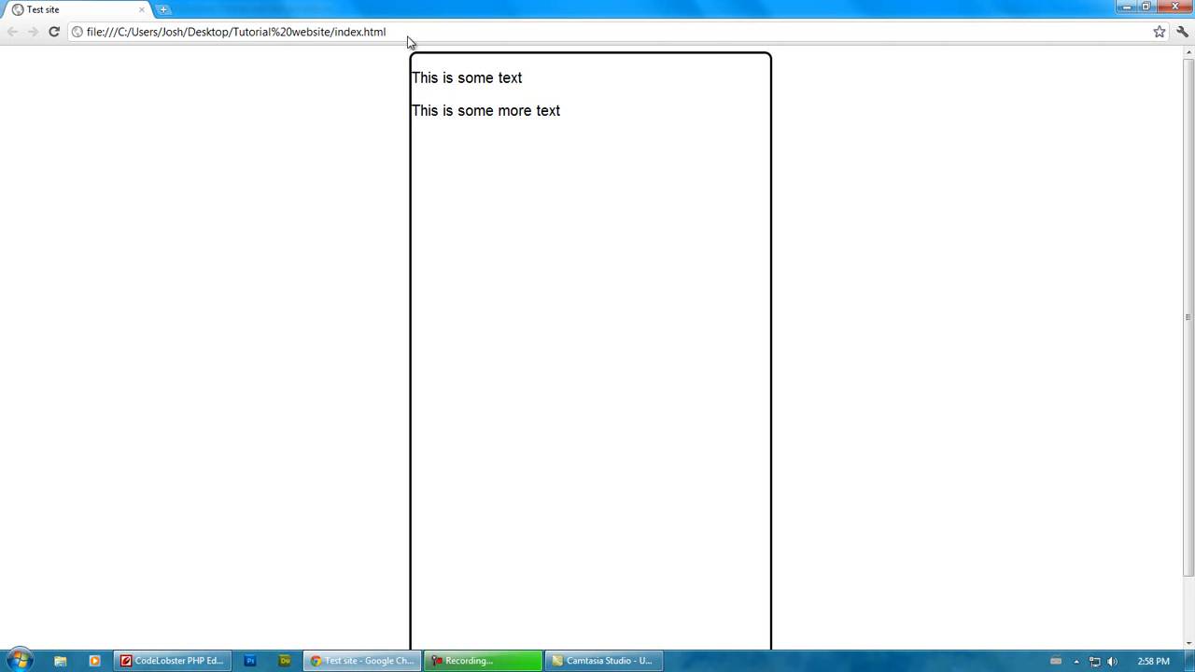
mouse_move(408, 96)
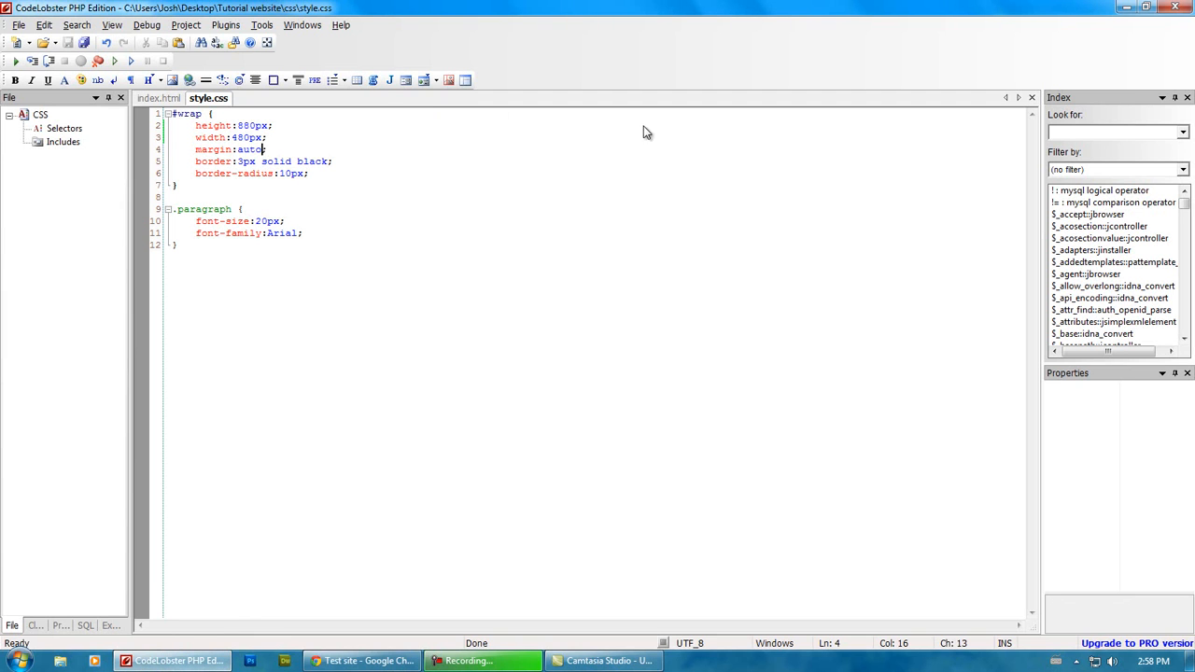
Step: Add padding-left: 5px to the #wrap rule and preview the page
left_click(274, 125)
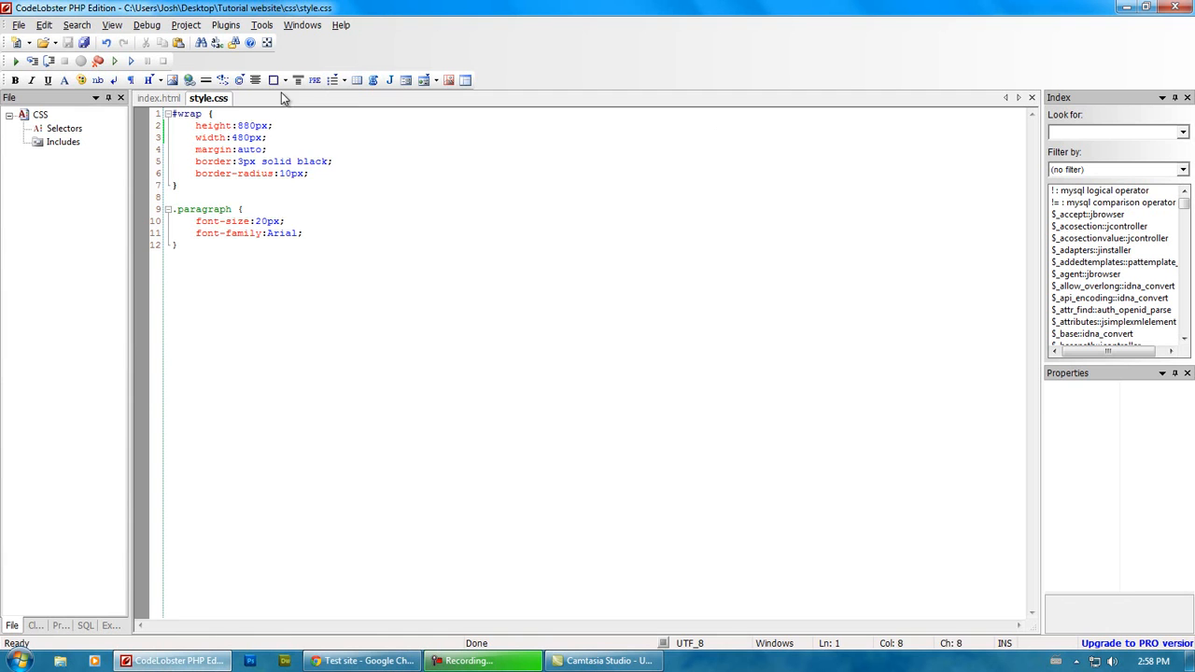
type("padding")
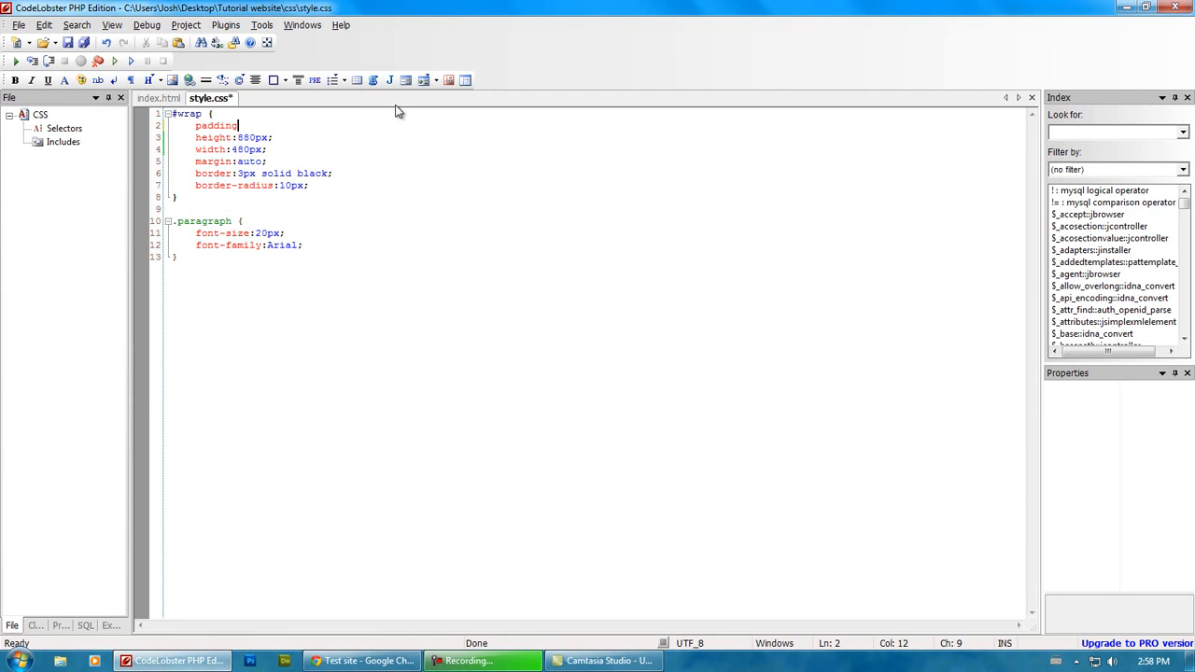
type("-left:")
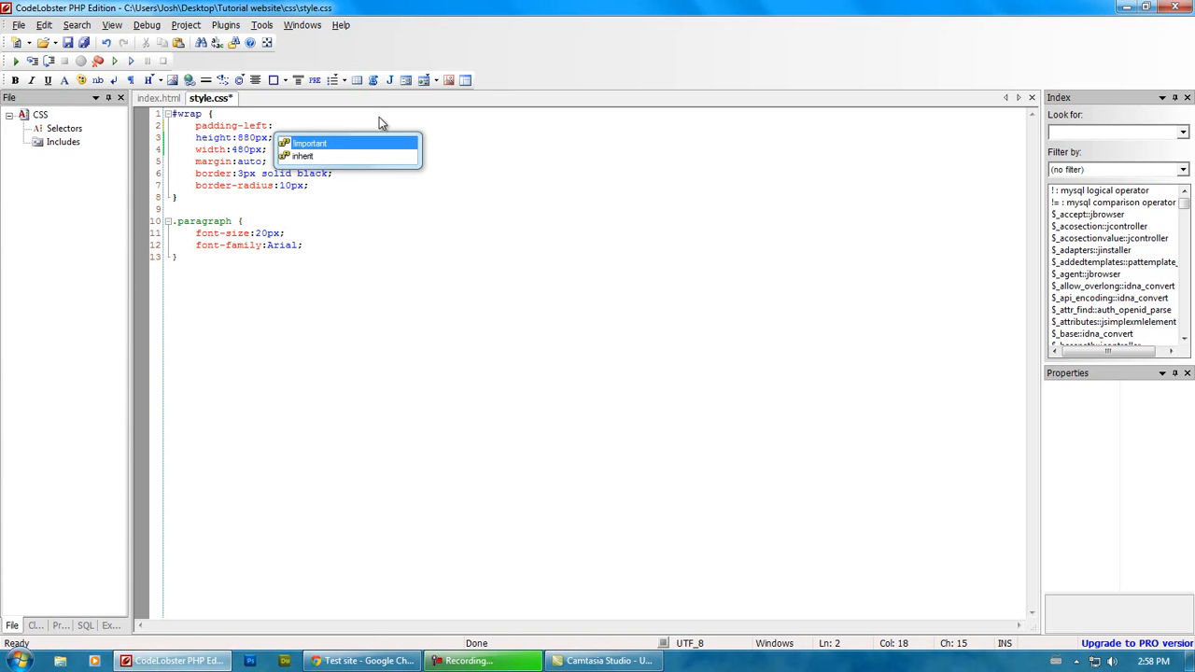
type("5px;")
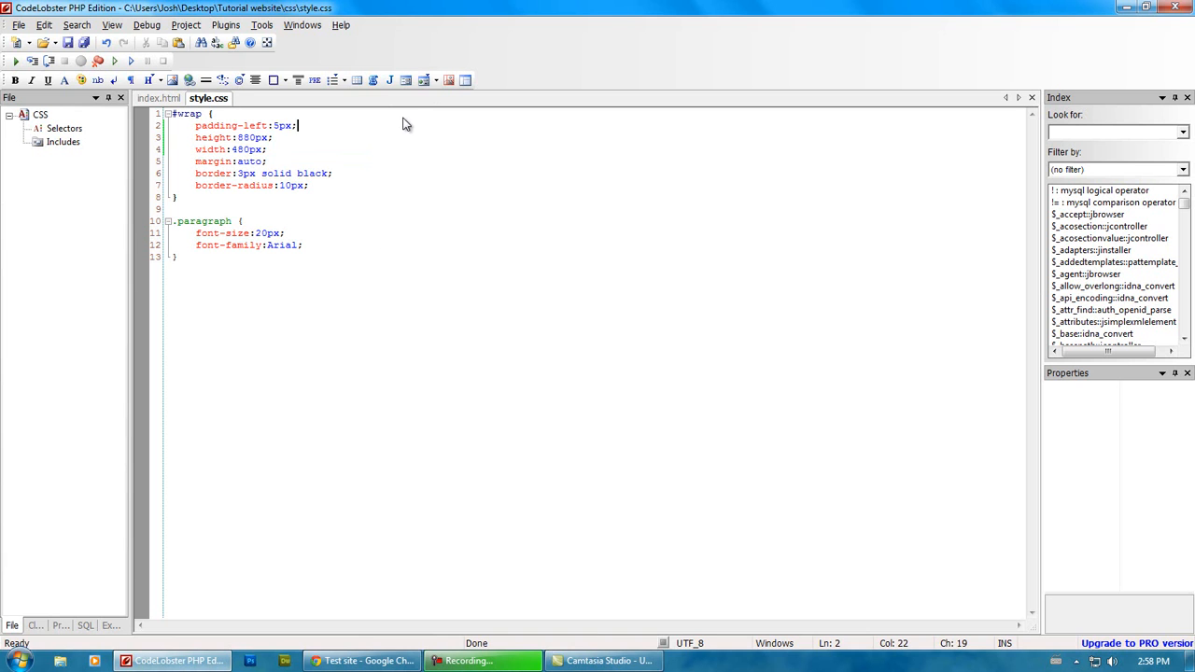
left_click(363, 661)
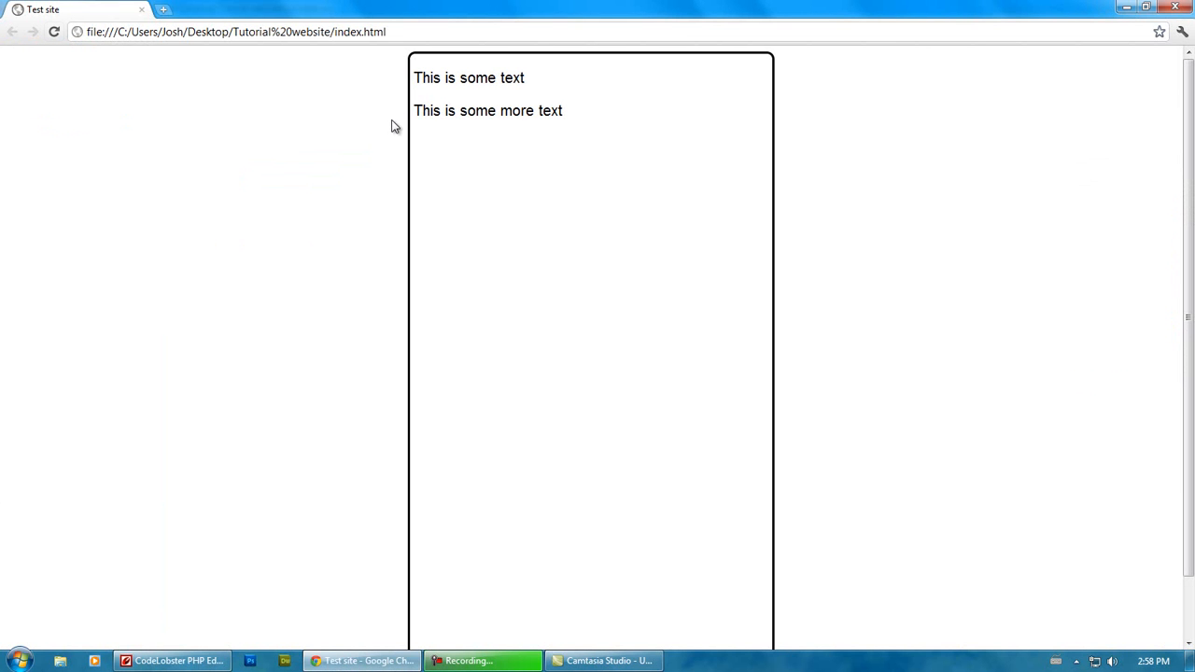
mouse_move(552, 380)
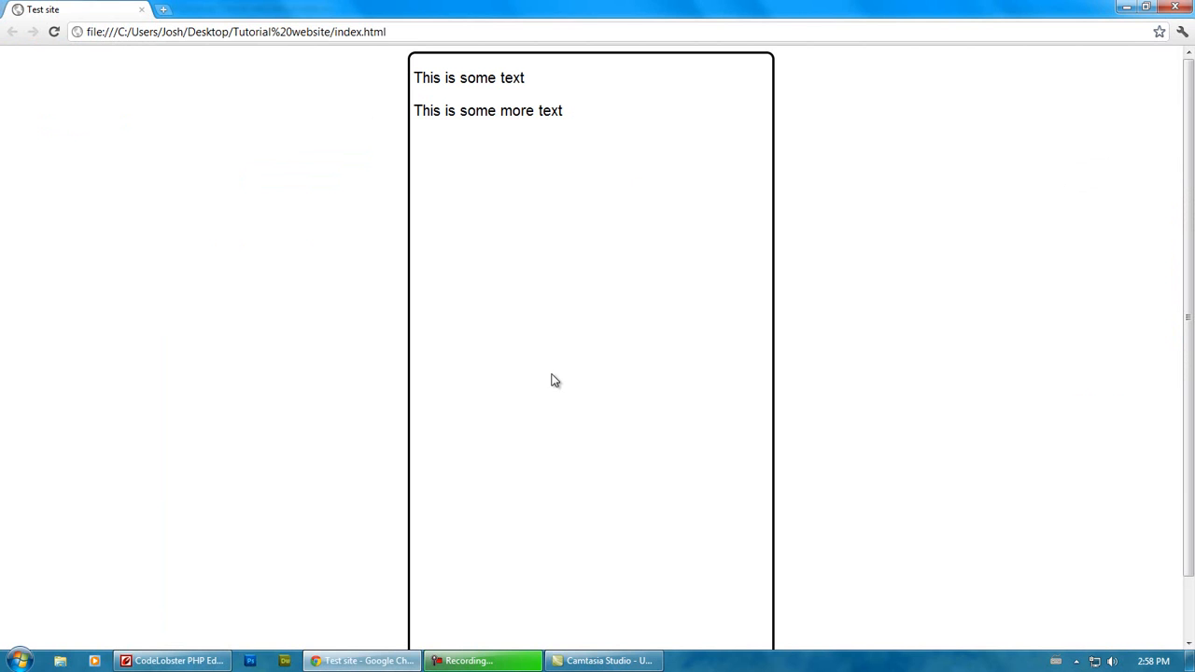
Step: Change the #wrap width from 480px to 475px and preview in Chrome
left_click(171, 661)
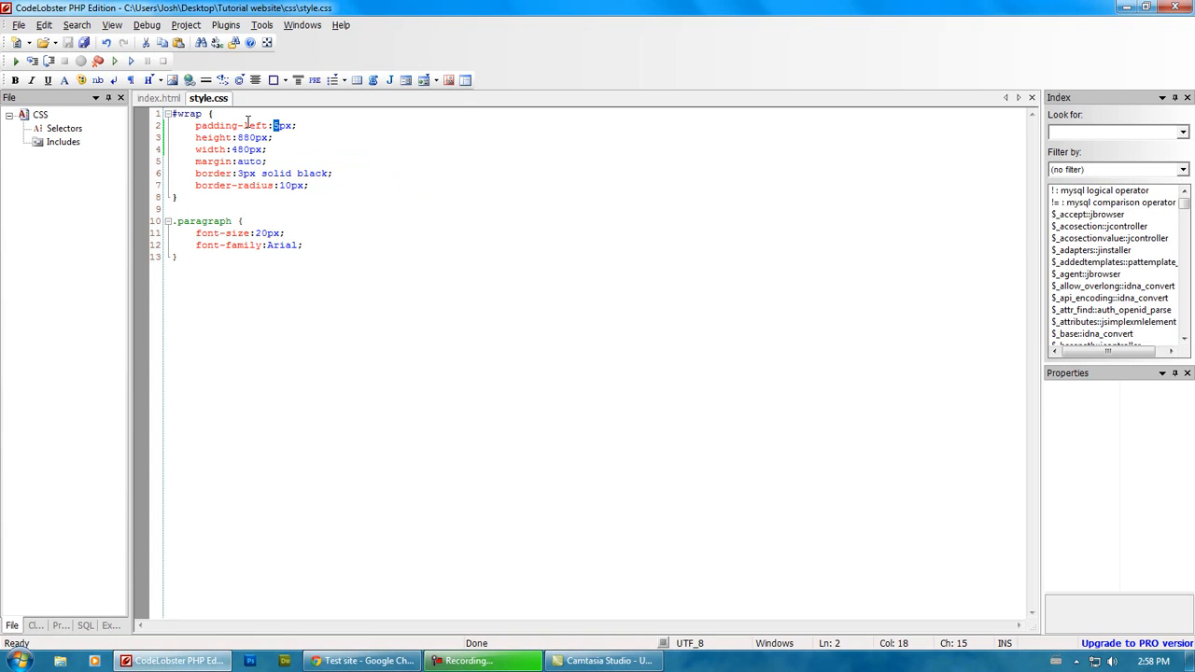
left_click(245, 149)
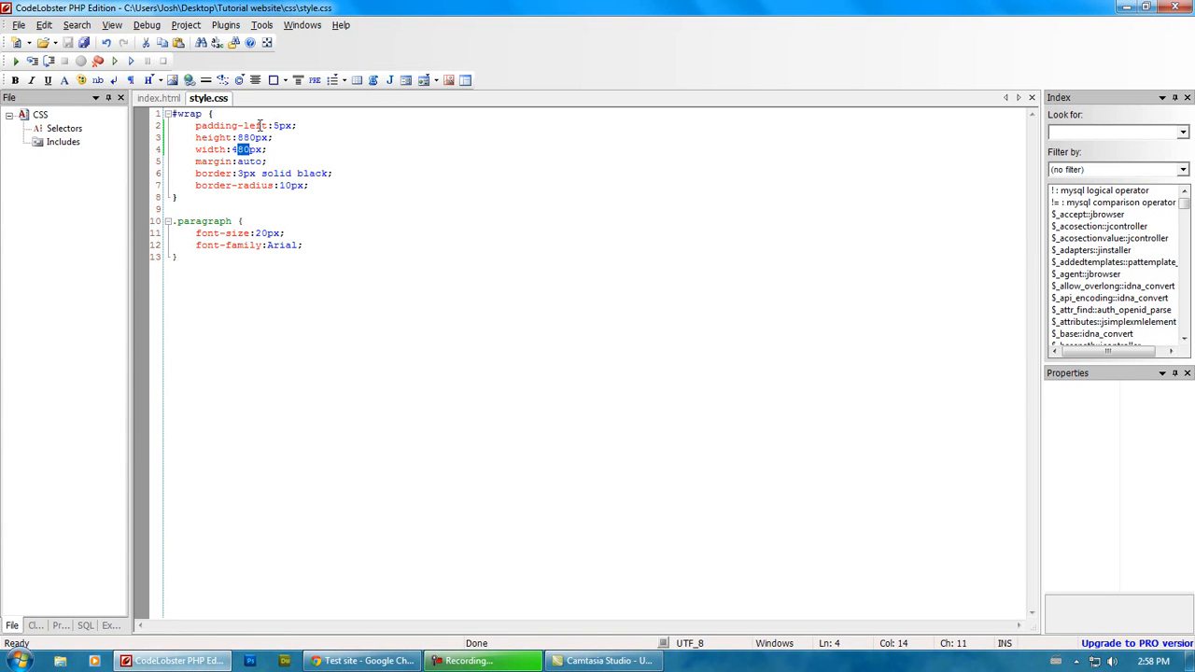
left_click(362, 661)
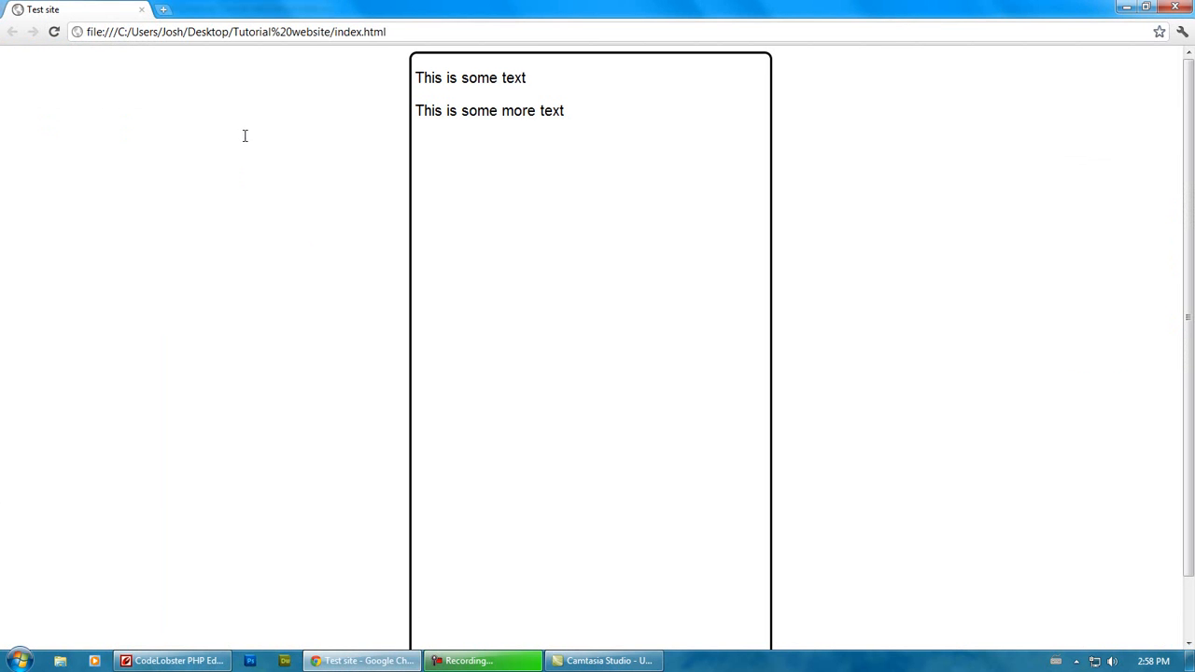
left_click(172, 660)
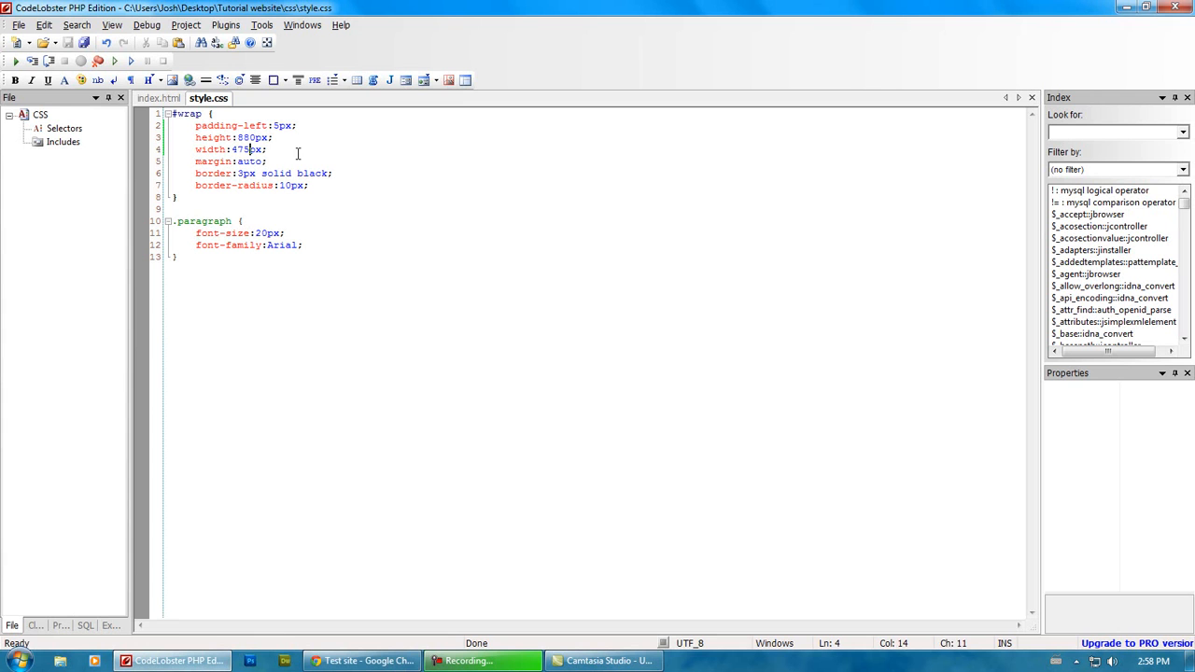
left_click(361, 661)
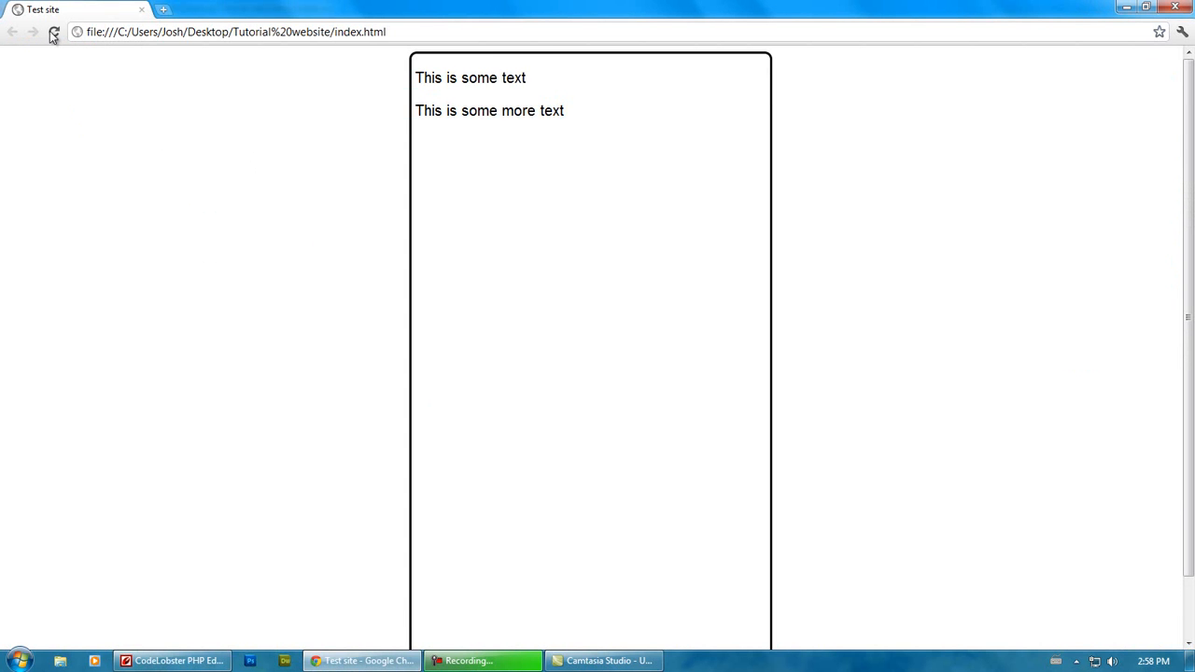
Step: Add a margin: 0px rule to .paragraph and view its effect in Chrome
left_click(177, 660)
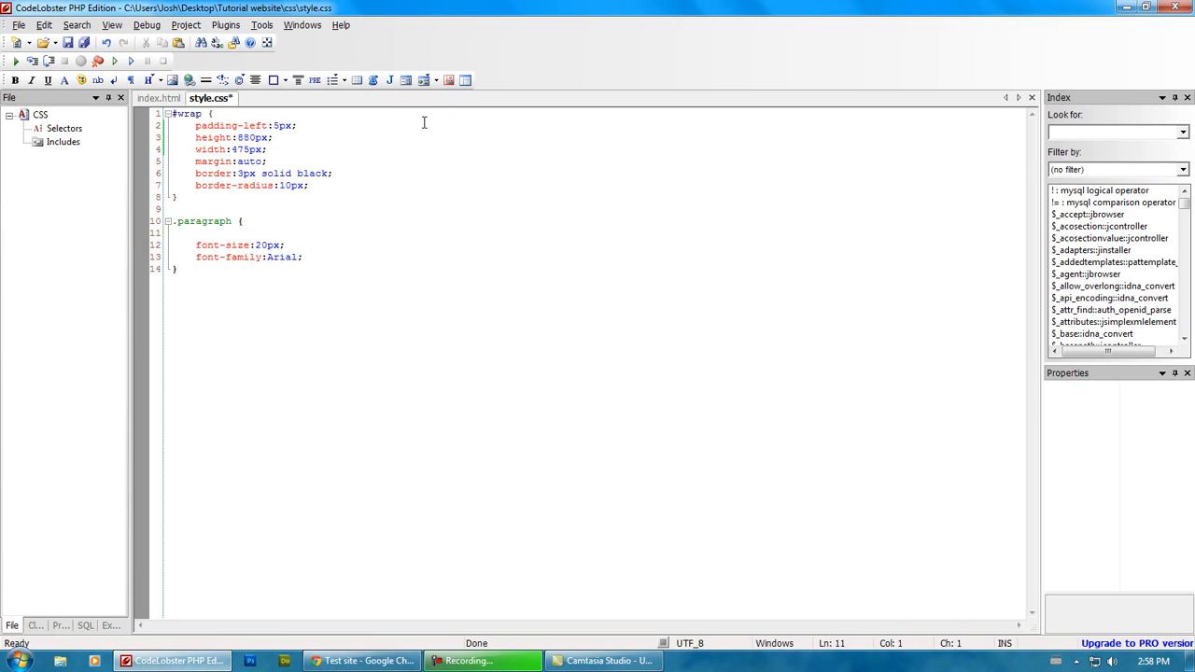
type("margin:1")
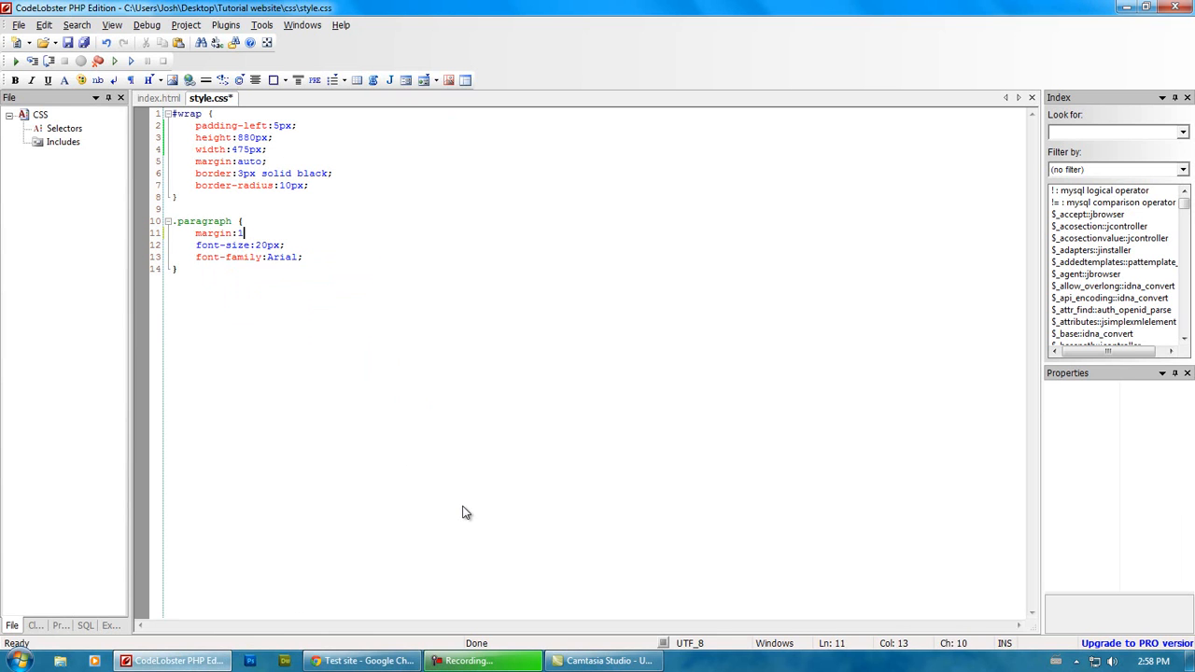
type("0px;")
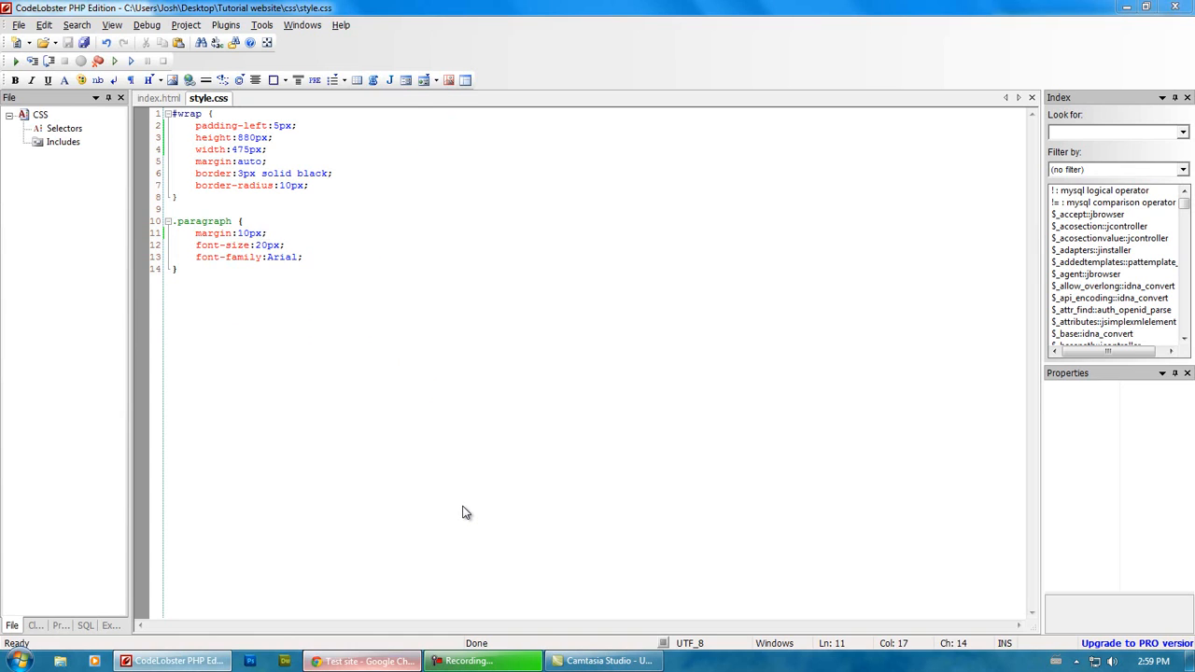
left_click(362, 660)
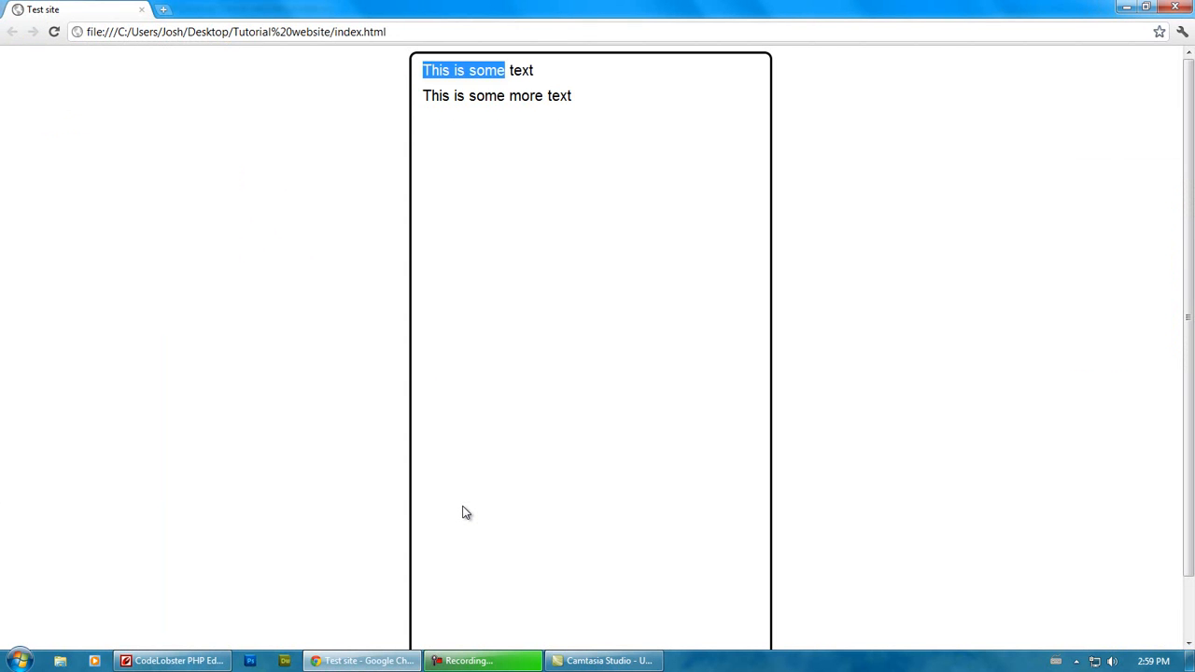
left_click(466, 511)
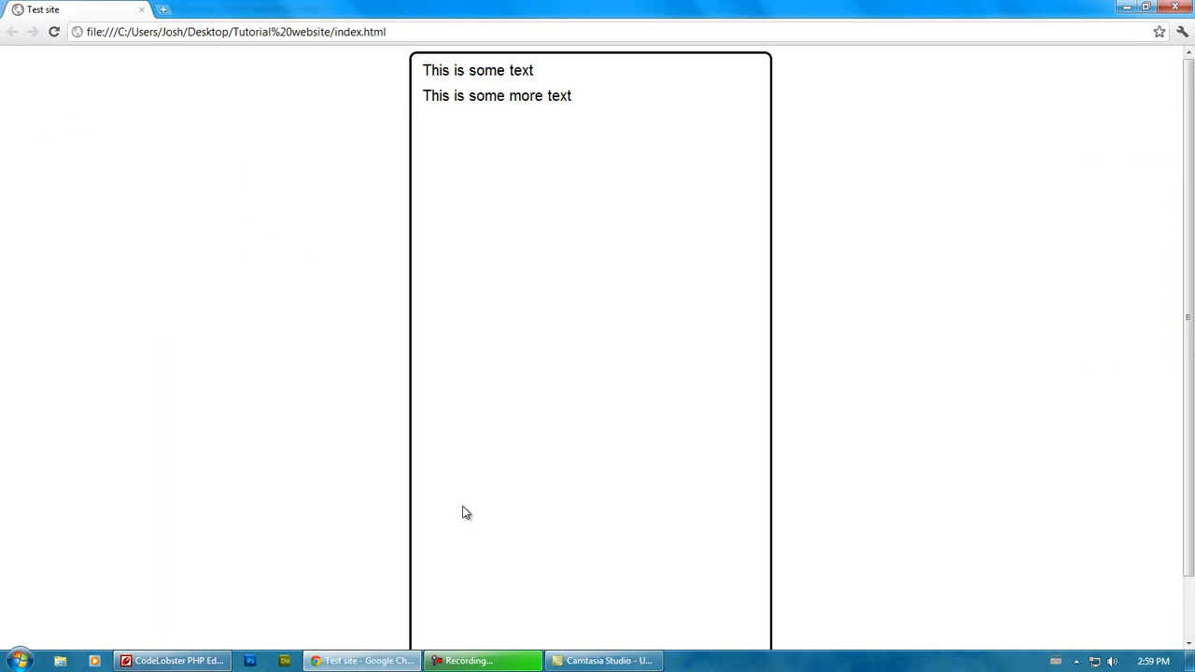
Step: Save style.css and remove the .paragraph margin line, checking the page in Chrome
left_click(173, 661)
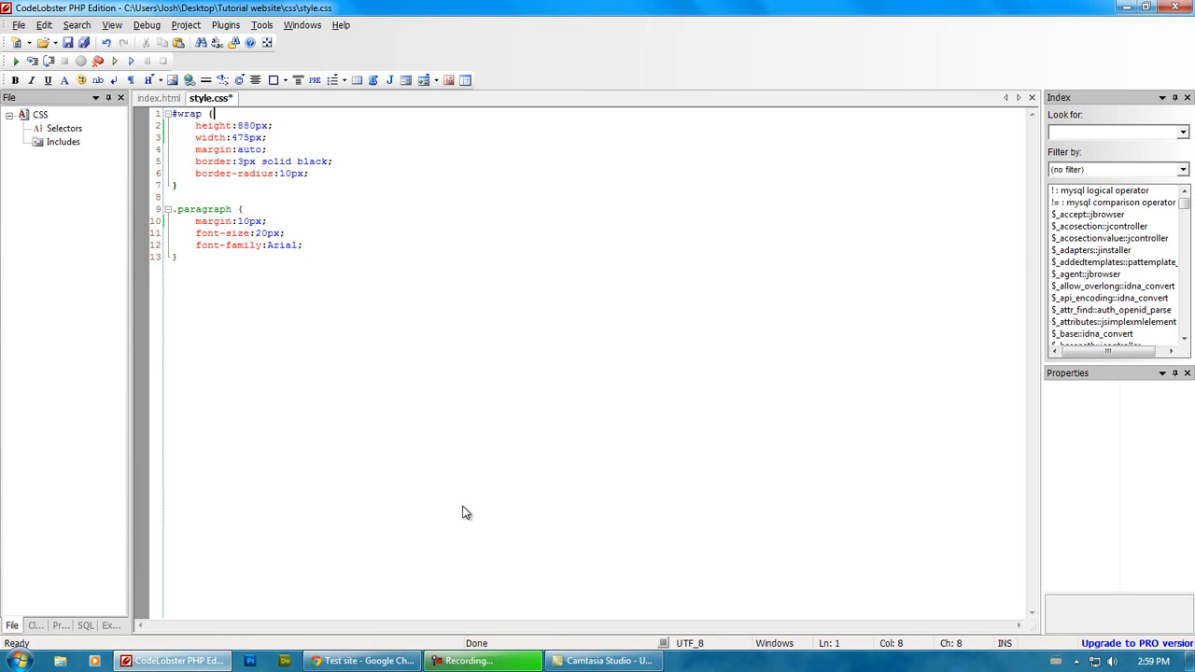
left_click(362, 661)
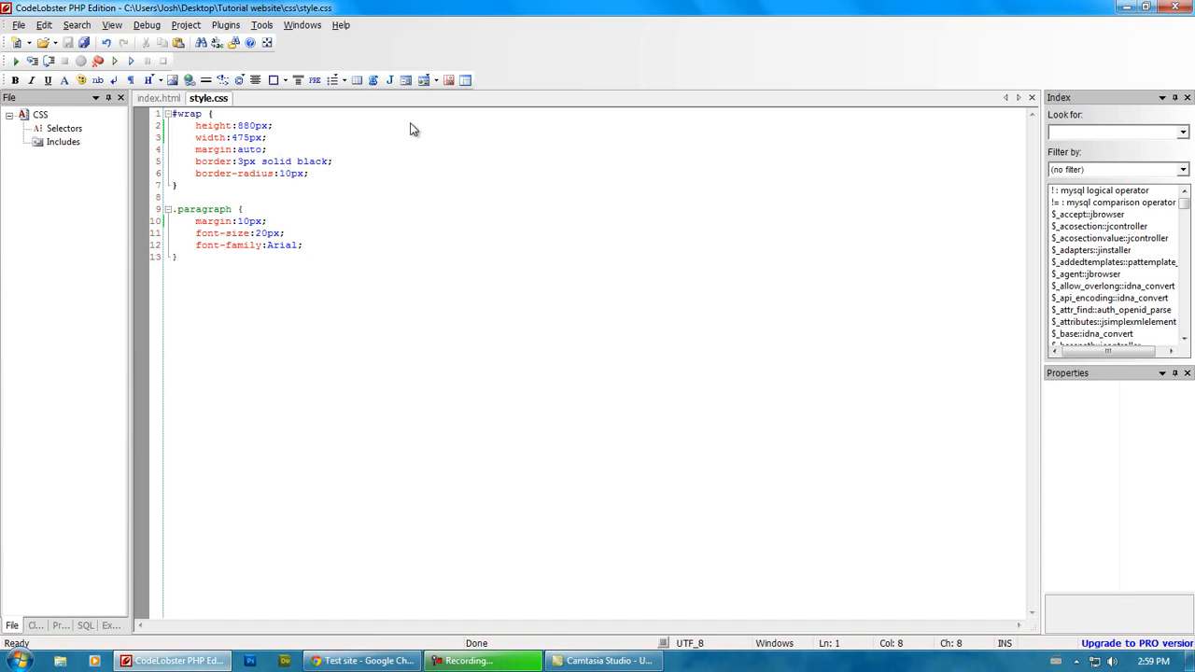
left_click(229, 220)
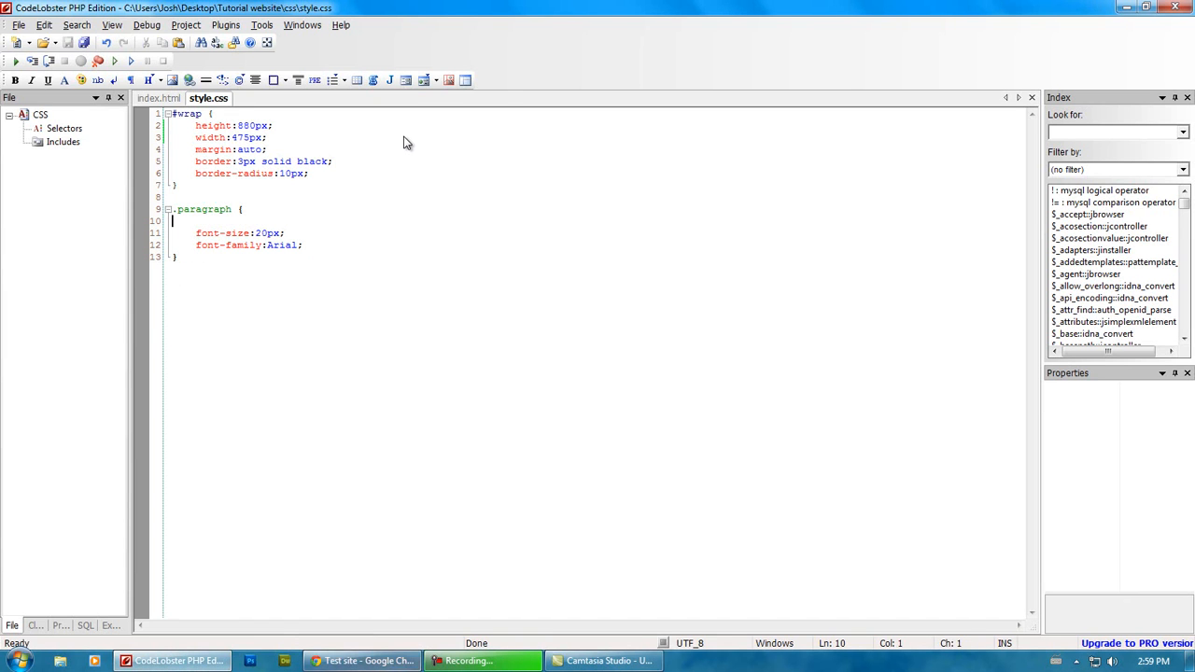
left_click(362, 661)
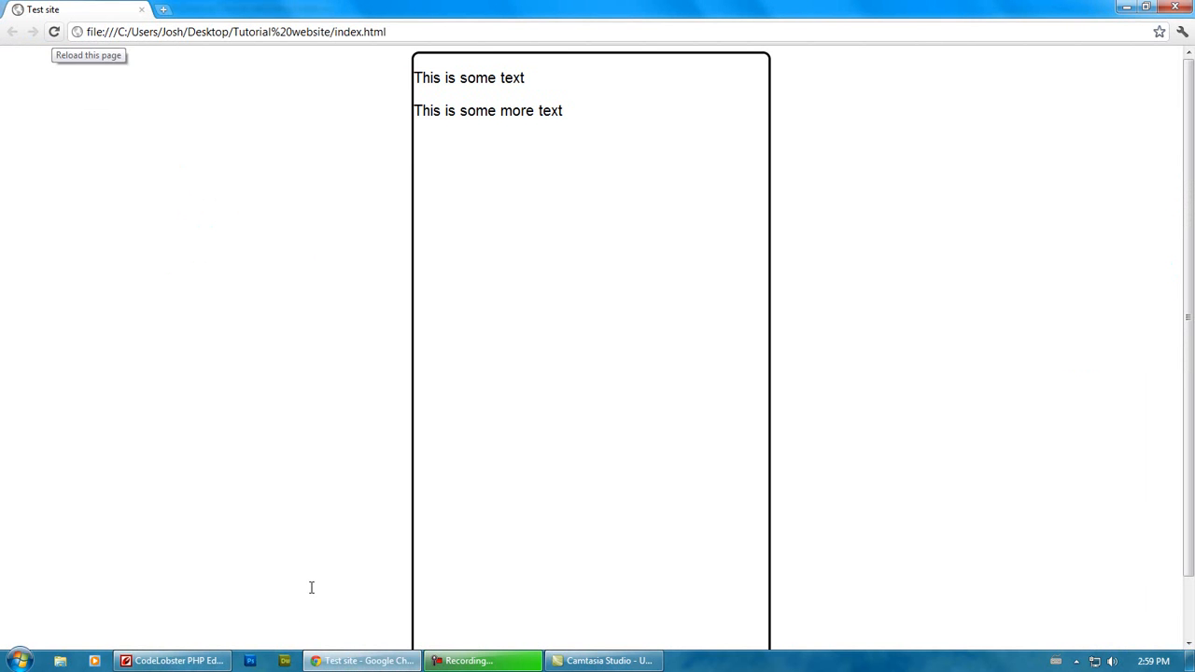
left_click(173, 661)
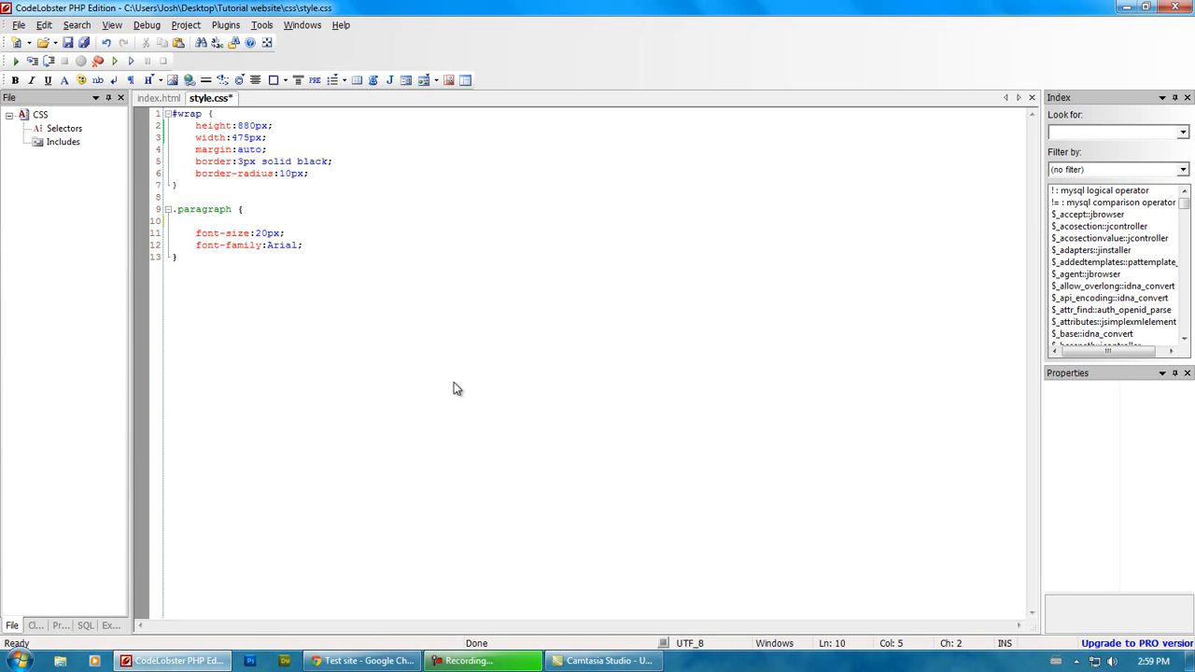
Step: Add margin-left: 10px to .paragraph and check the inset text in Chrome
type("ma")
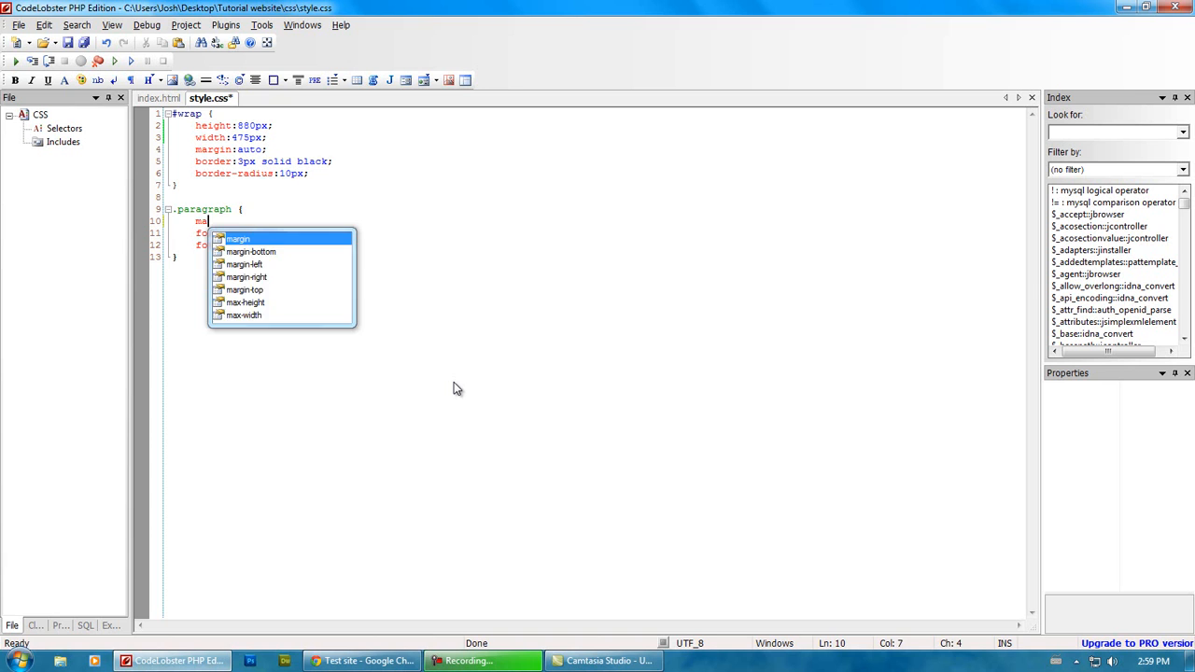
type("rgin-left:;")
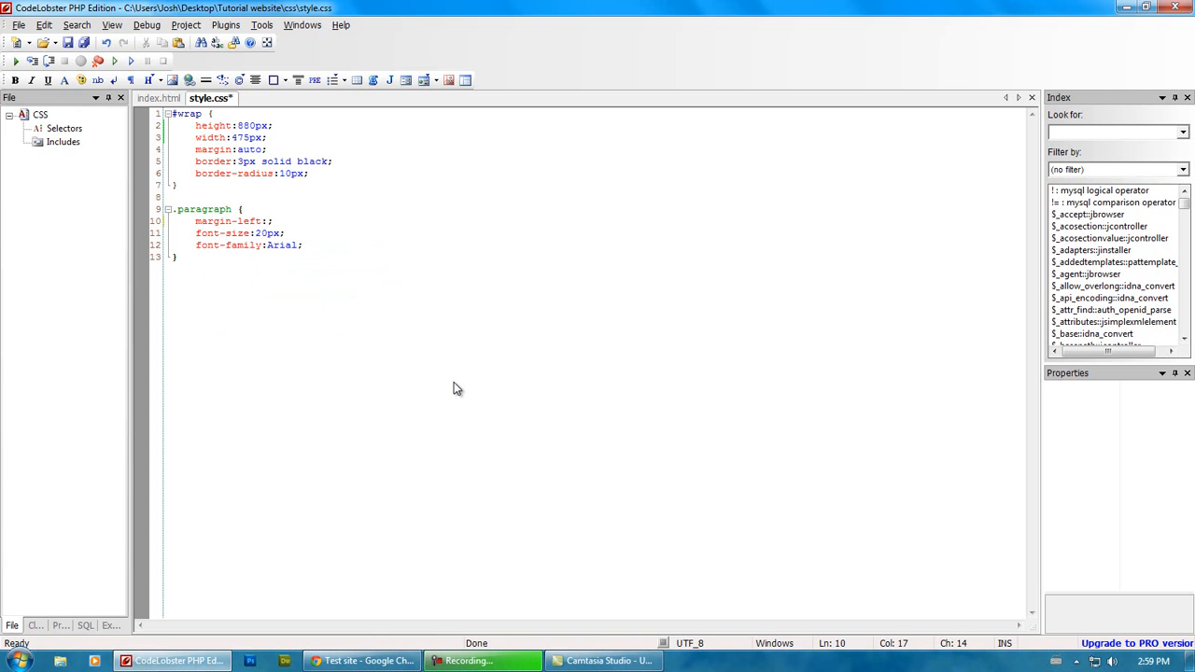
left_click(362, 661)
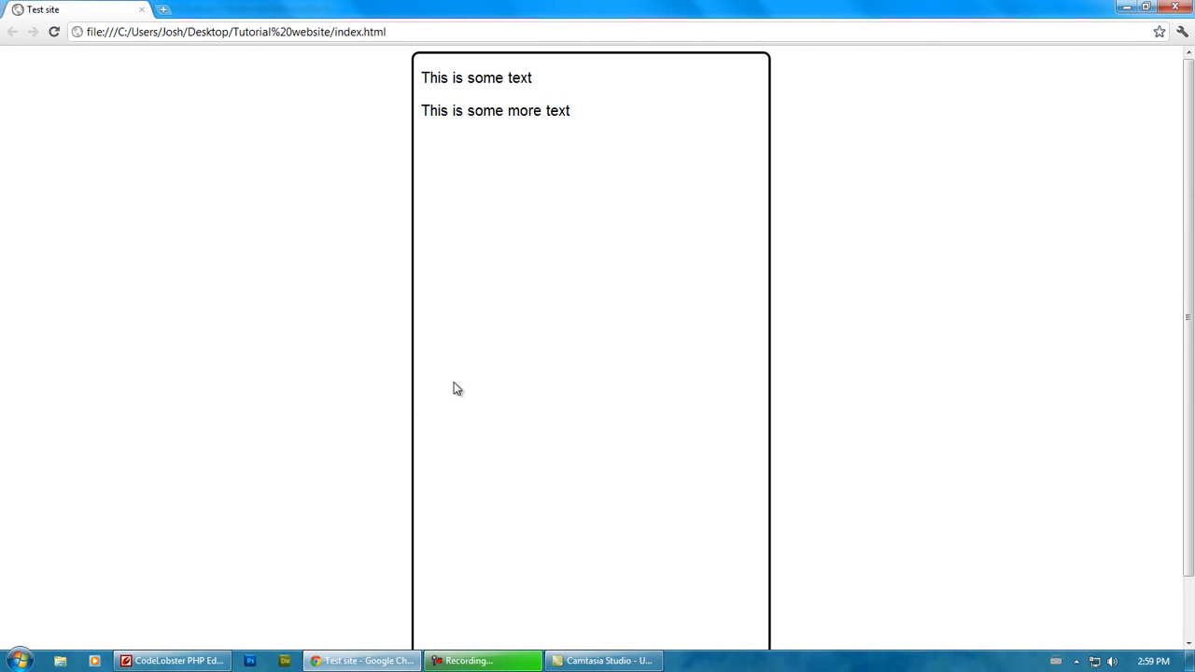
left_click(171, 661)
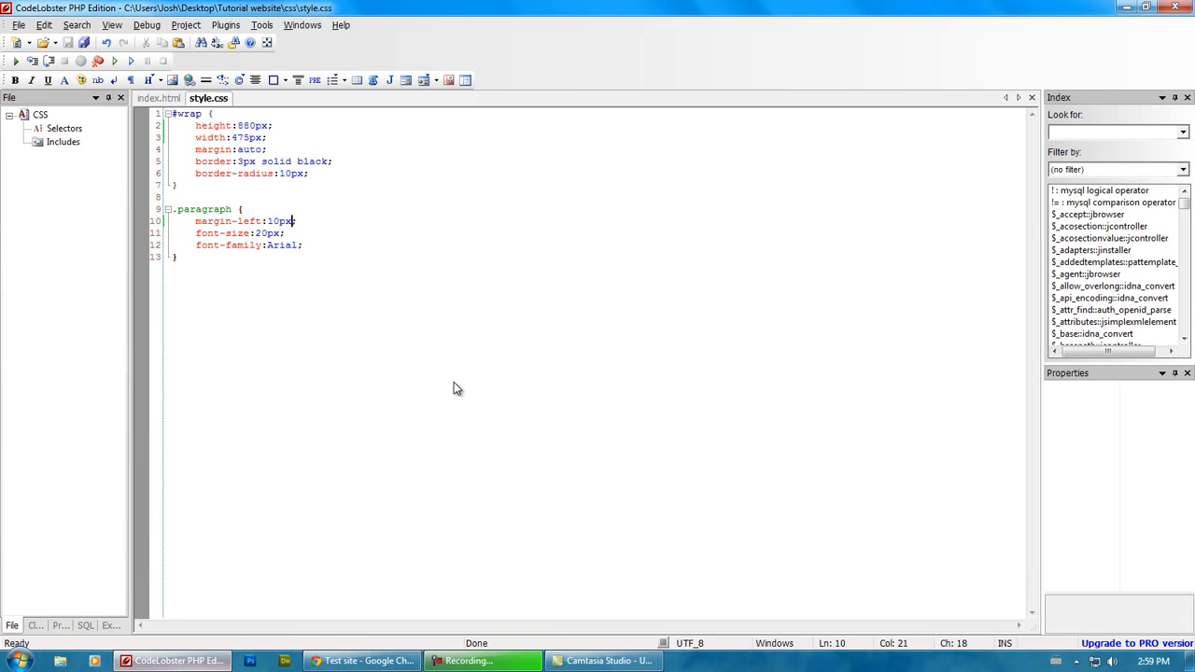
double_click(275, 222)
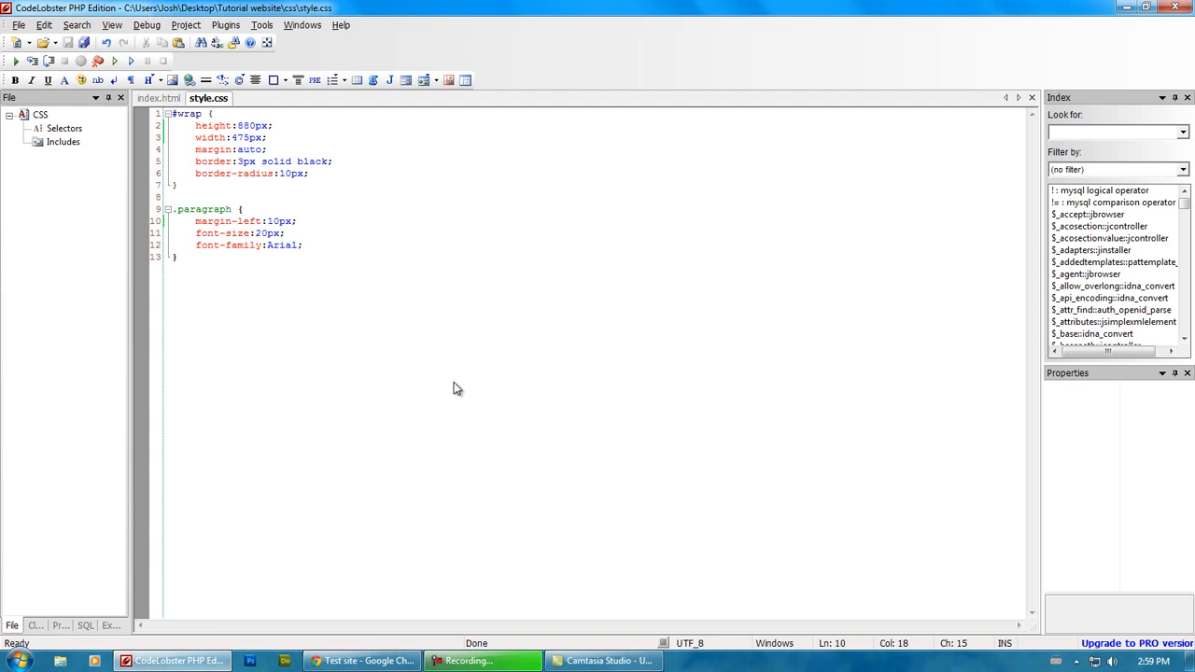
left_click(362, 661)
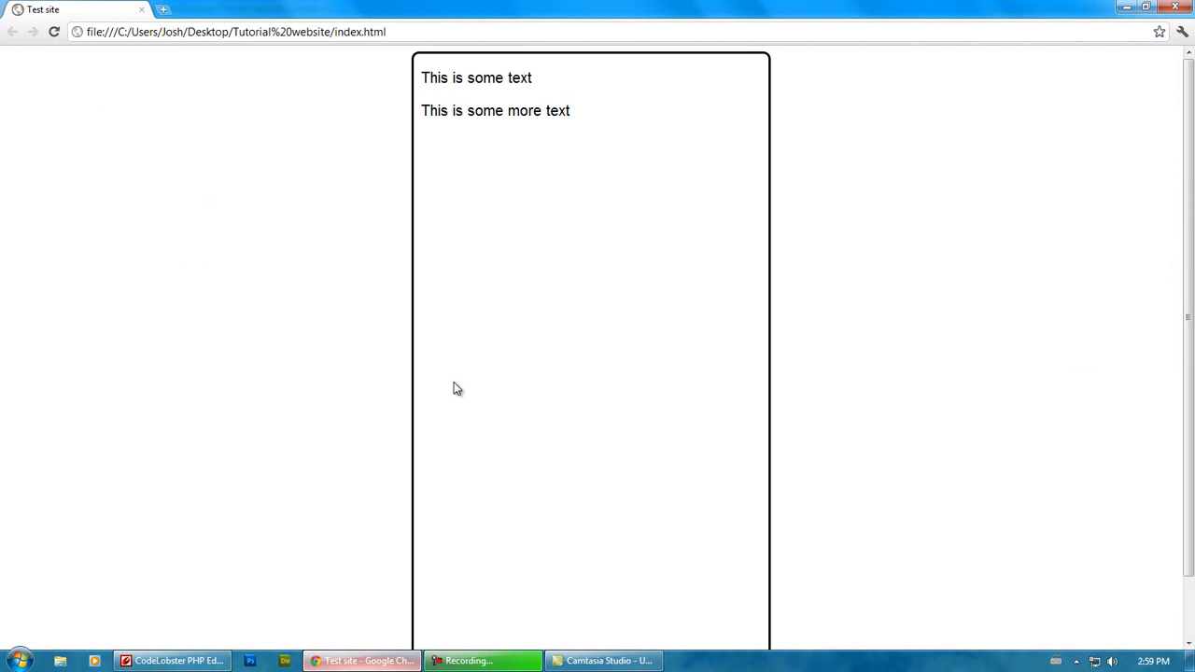